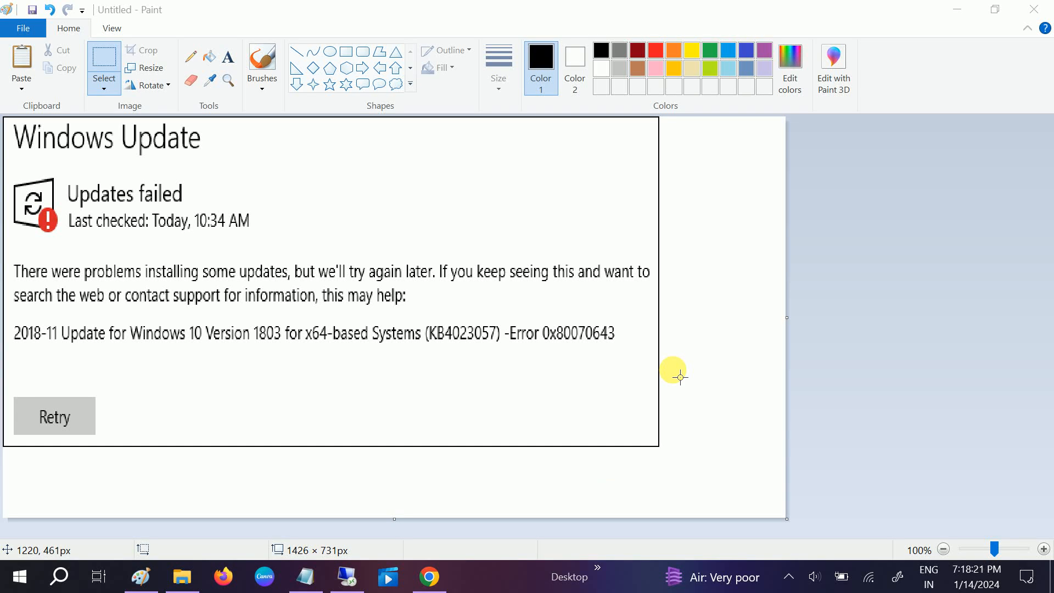
{"action": "mouse_move", "coordinate": [534, 333]}
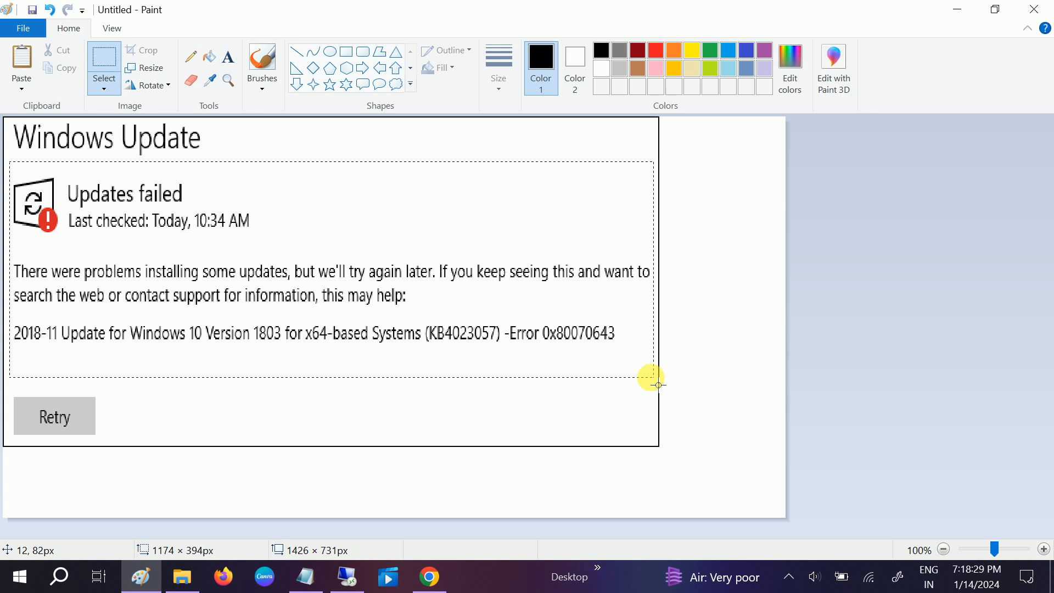
- Highlight the failed update's error message in the screenshot, then put the screenshot away
{"action": "left_click_drag", "start_coordinate": [655, 379], "coordinate": [561, 366]}
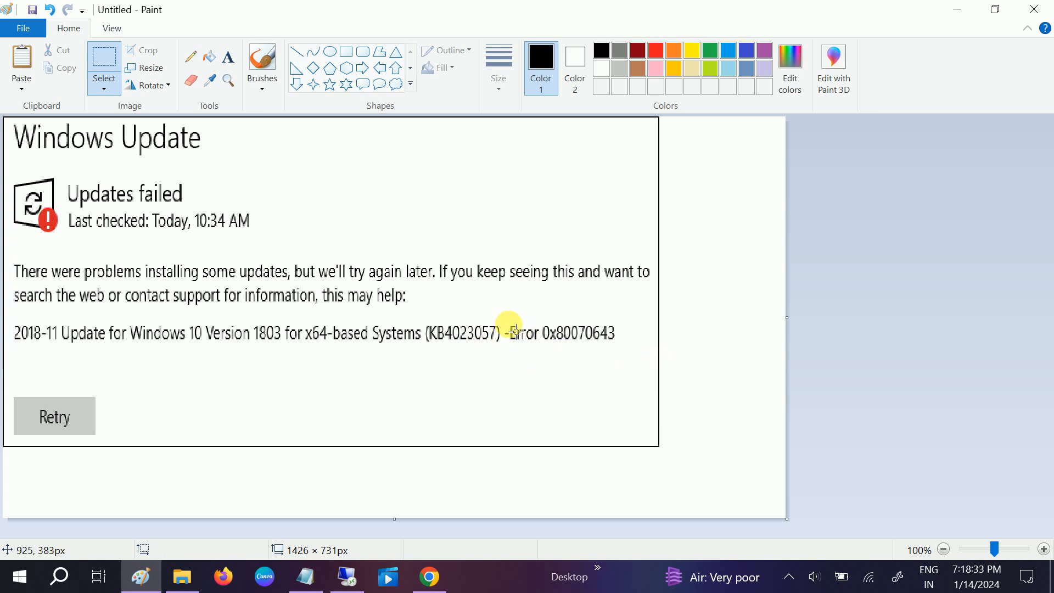
{"action": "left_click_drag", "start_coordinate": [507, 327], "coordinate": [631, 351]}
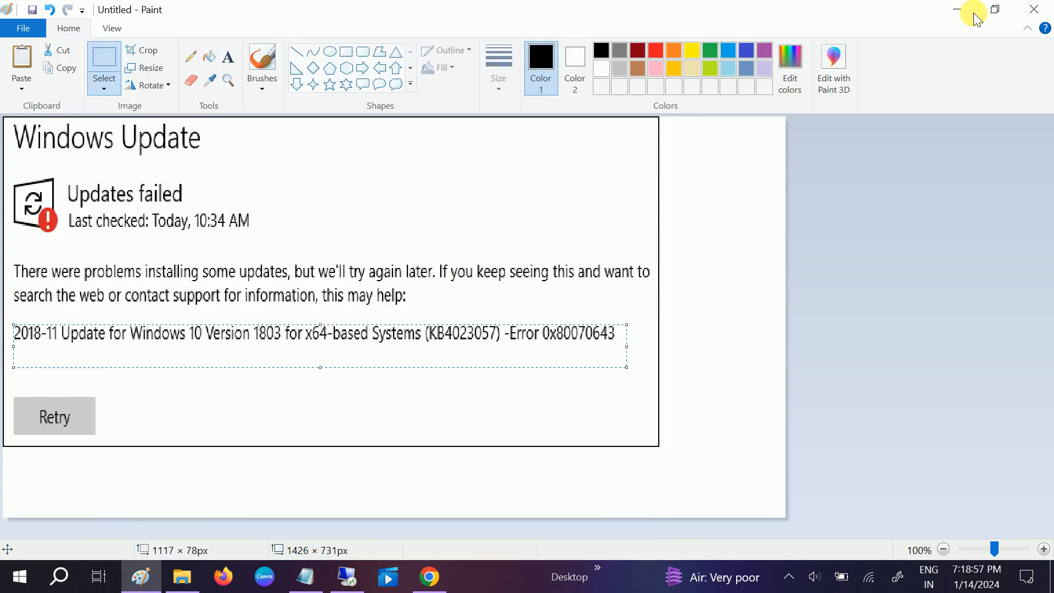
{"action": "left_click", "coordinate": [182, 576]}
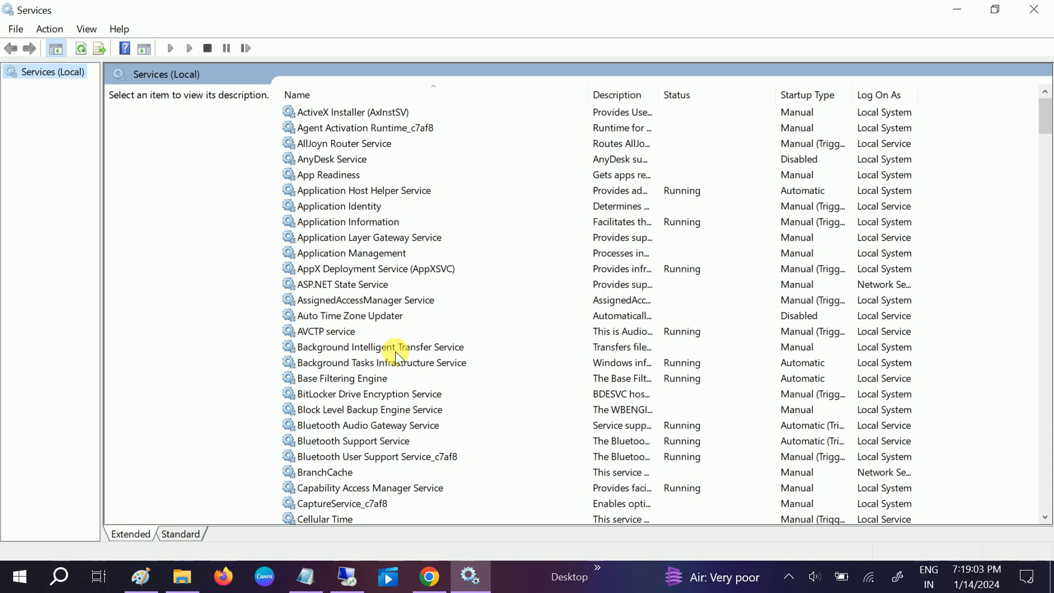
- Set the Windows Update service to Automatic, stop and restart it, and apply
{"action": "scroll", "scroll_direction": "down", "scroll_amount": 3}
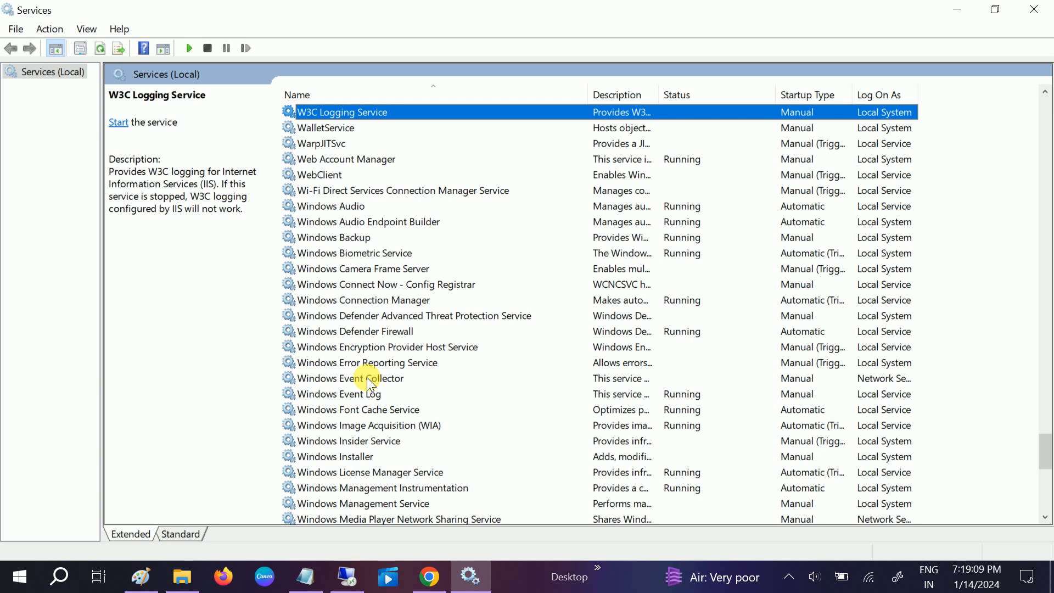
{"action": "scroll", "scroll_direction": "down", "scroll_amount": 3}
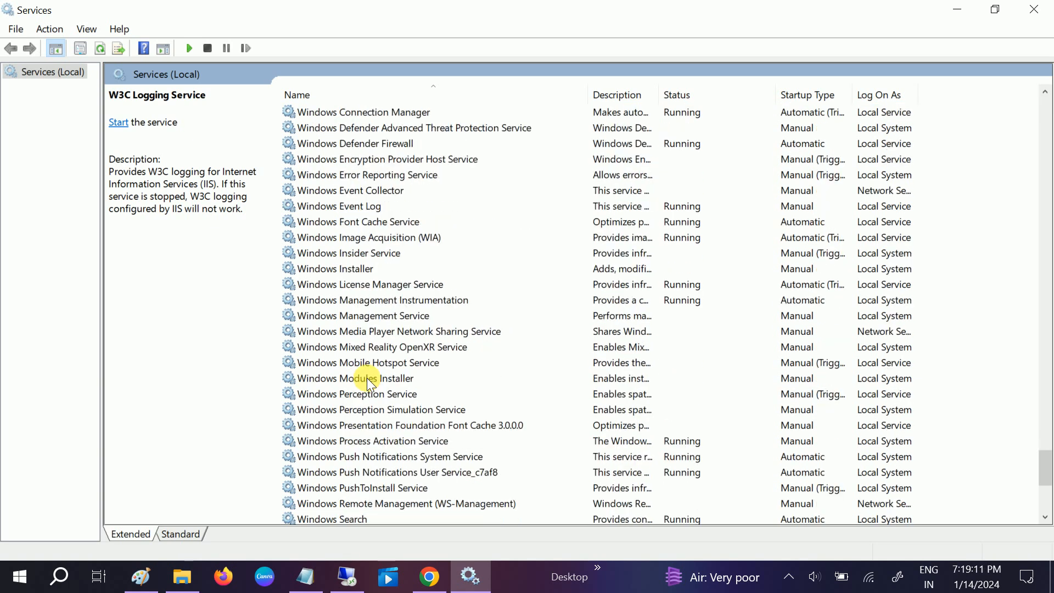
{"action": "scroll", "scroll_direction": "down", "scroll_amount": 3}
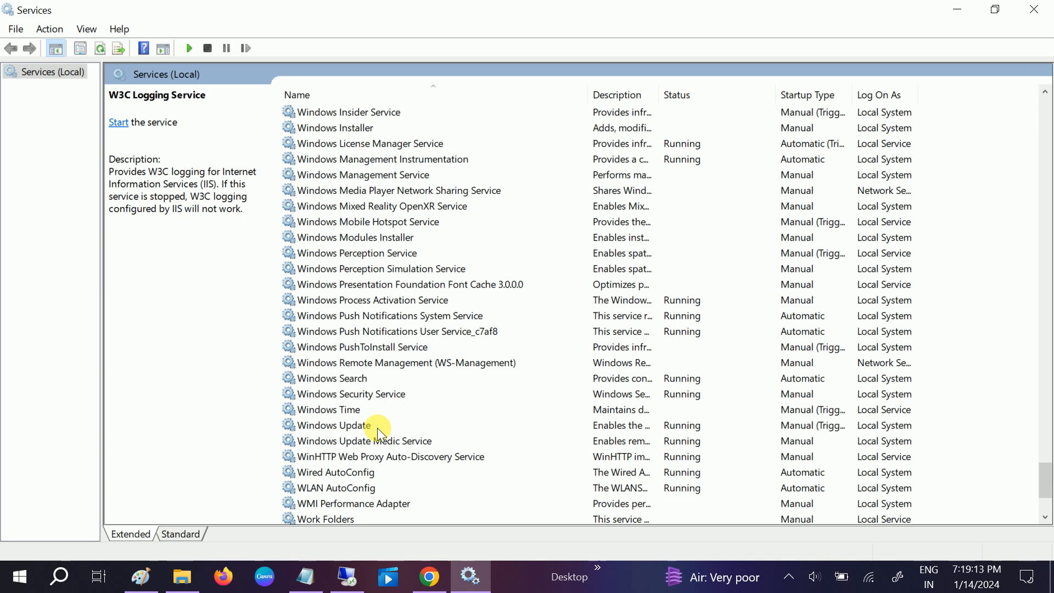
{"action": "left_click", "coordinate": [334, 425]}
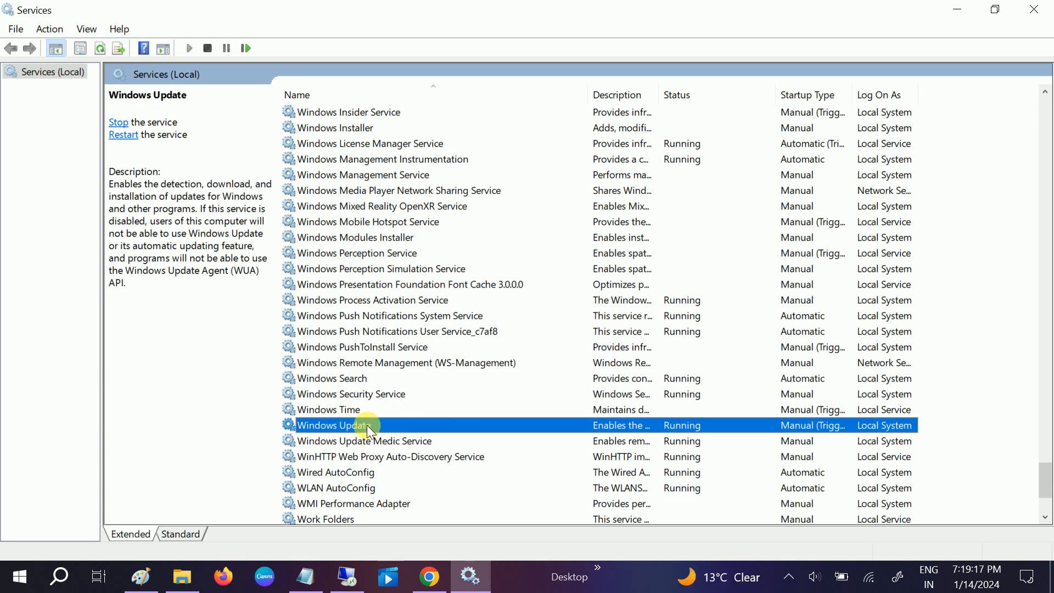
{"action": "double_click", "coordinate": [333, 425]}
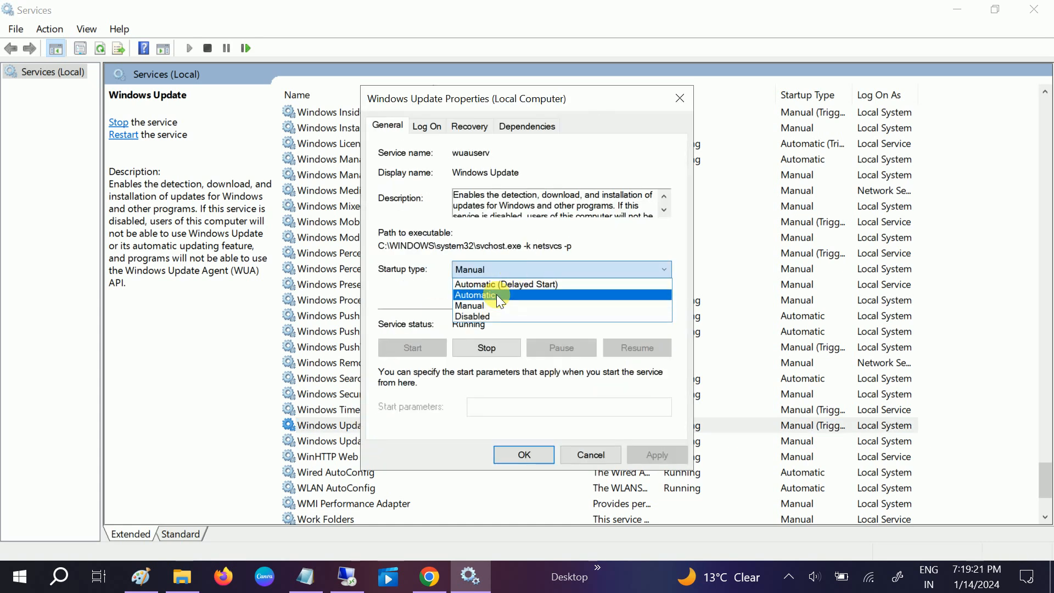
{"action": "left_click", "coordinate": [476, 294]}
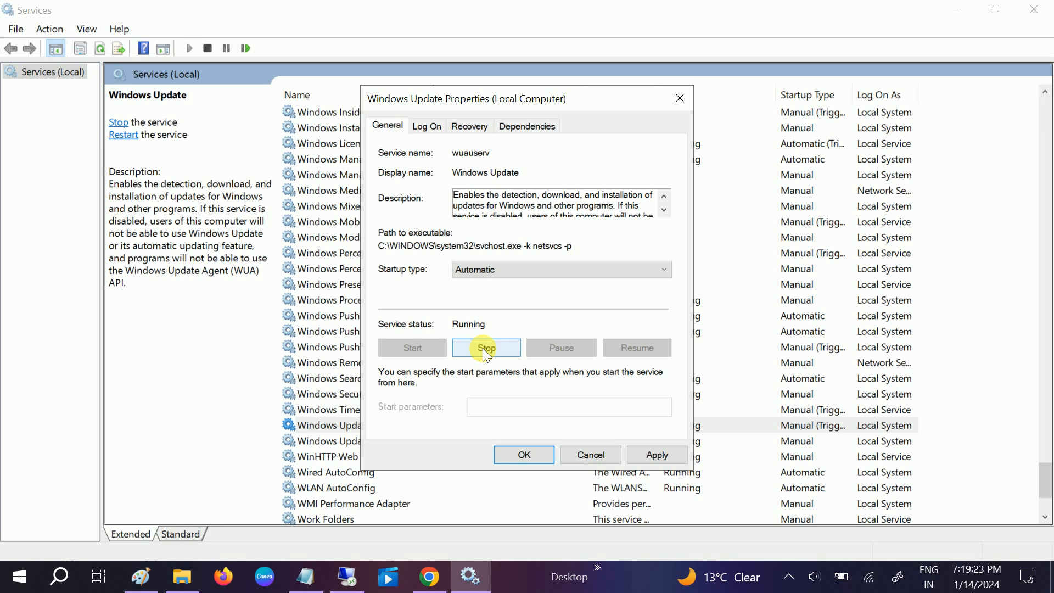
{"action": "left_click", "coordinate": [486, 348]}
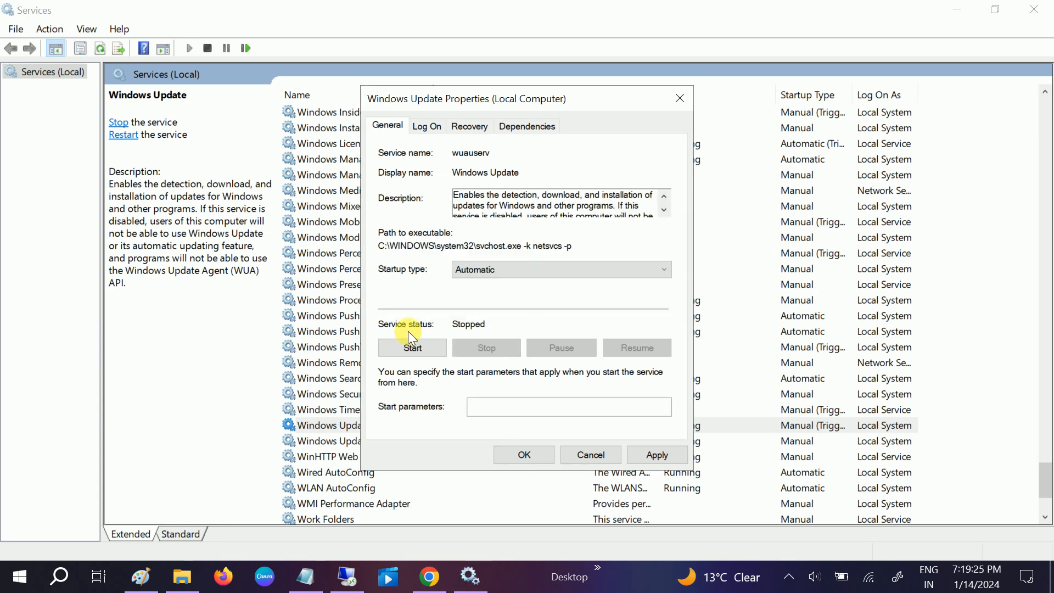
{"action": "left_click", "coordinate": [412, 347]}
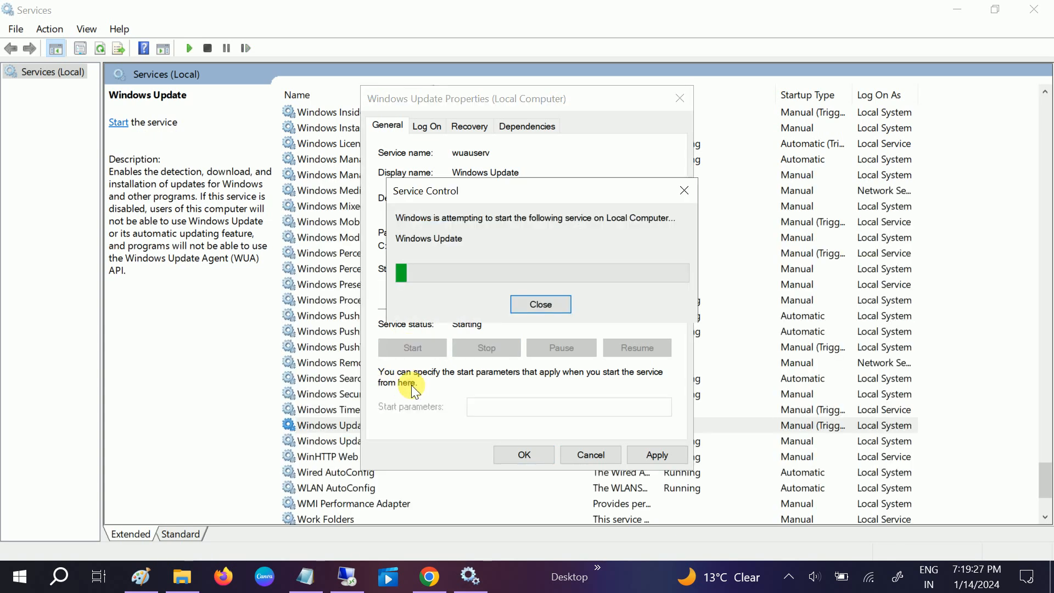
{"action": "left_click", "coordinate": [540, 304]}
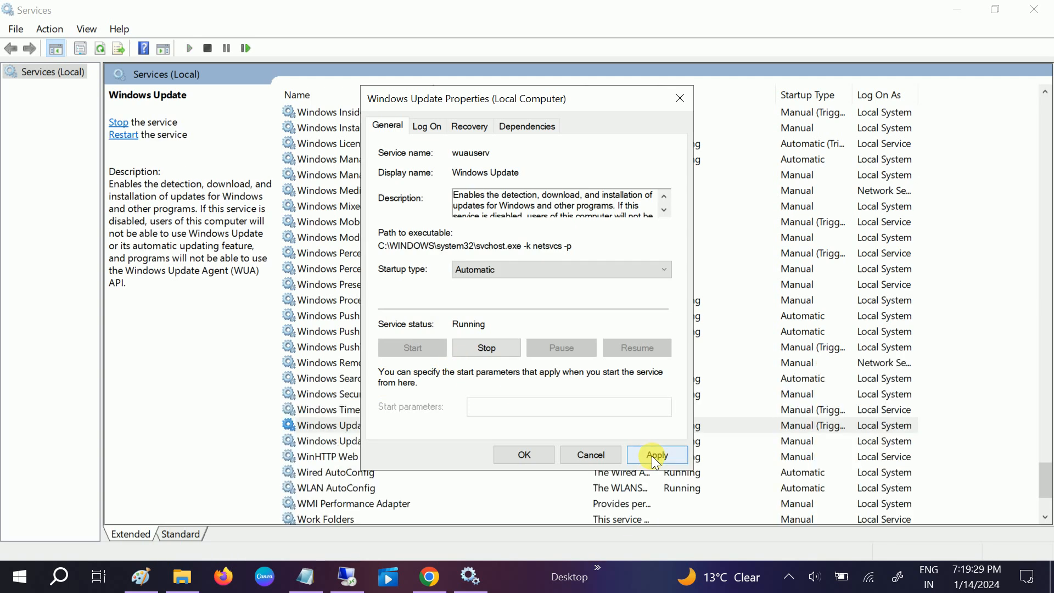
{"action": "left_click", "coordinate": [657, 454]}
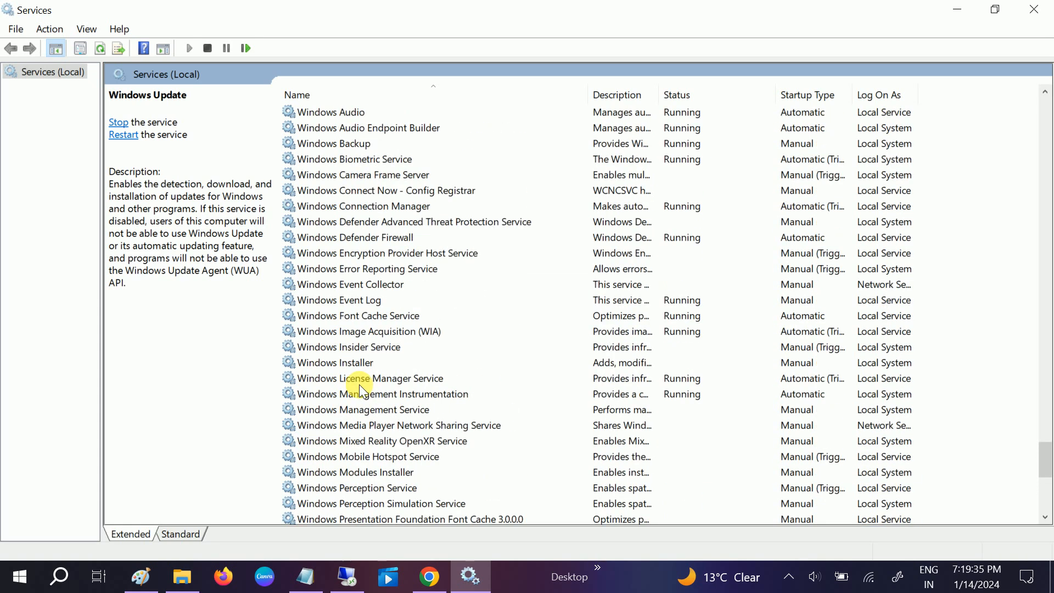
{"action": "mouse_move", "coordinate": [372, 335]}
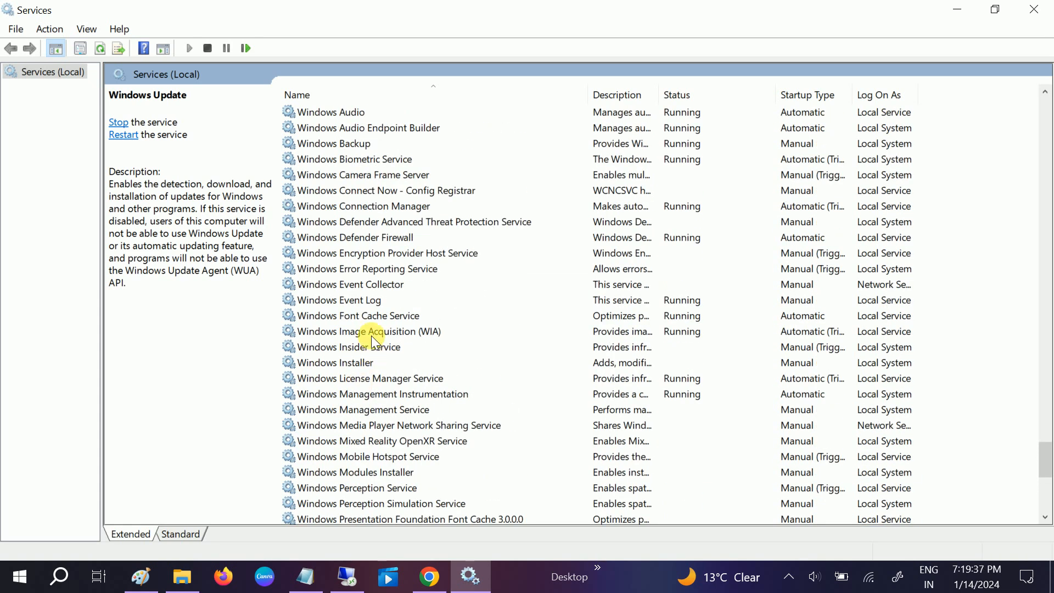
- Set Windows Event Collector to start automatically and start the service
{"action": "left_click", "coordinate": [349, 285]}
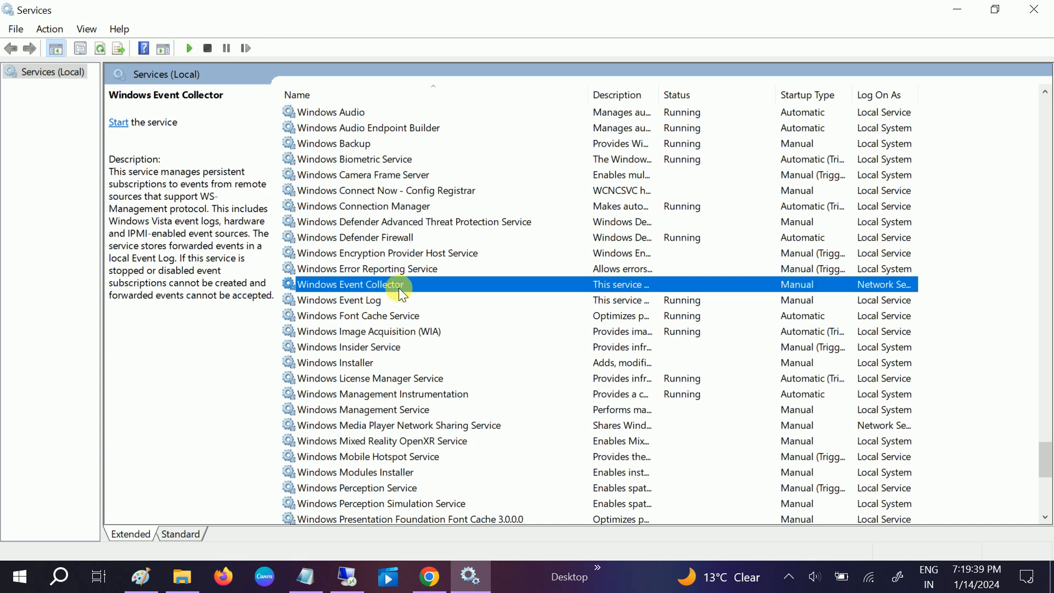
{"action": "double_click", "coordinate": [351, 284]}
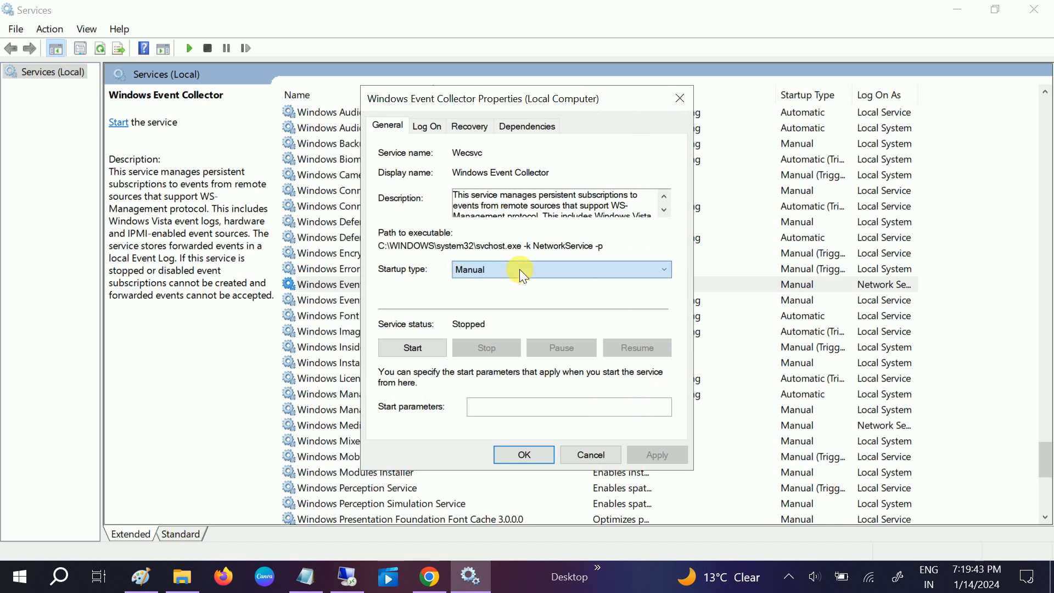
{"action": "left_click", "coordinate": [561, 270]}
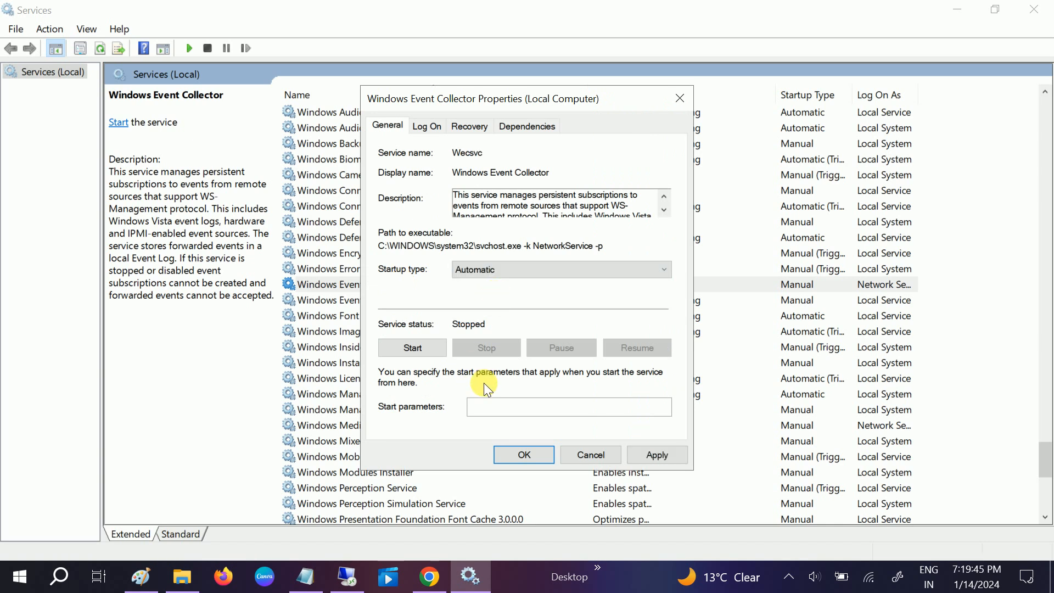
{"action": "left_click", "coordinate": [412, 347]}
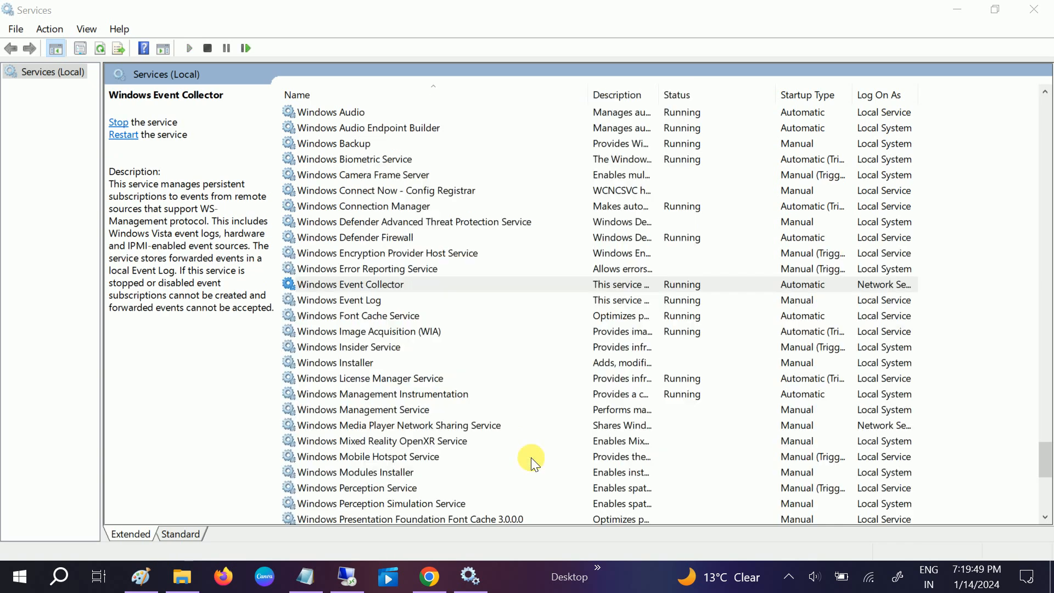
{"action": "left_click", "coordinate": [350, 284]}
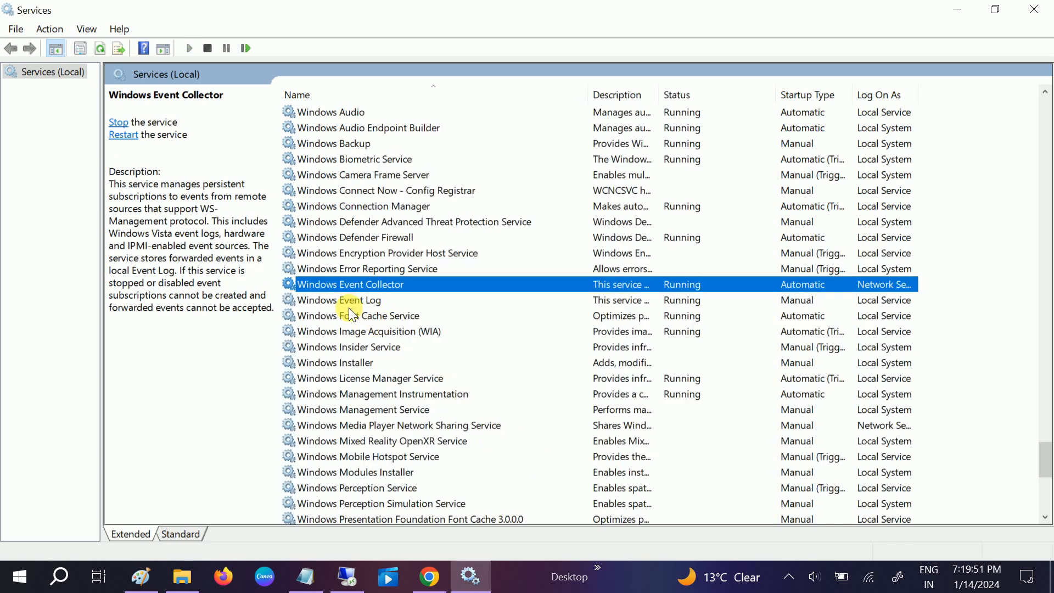
- Set Windows Event Log to start automatically and close its details window
{"action": "left_click", "coordinate": [348, 300]}
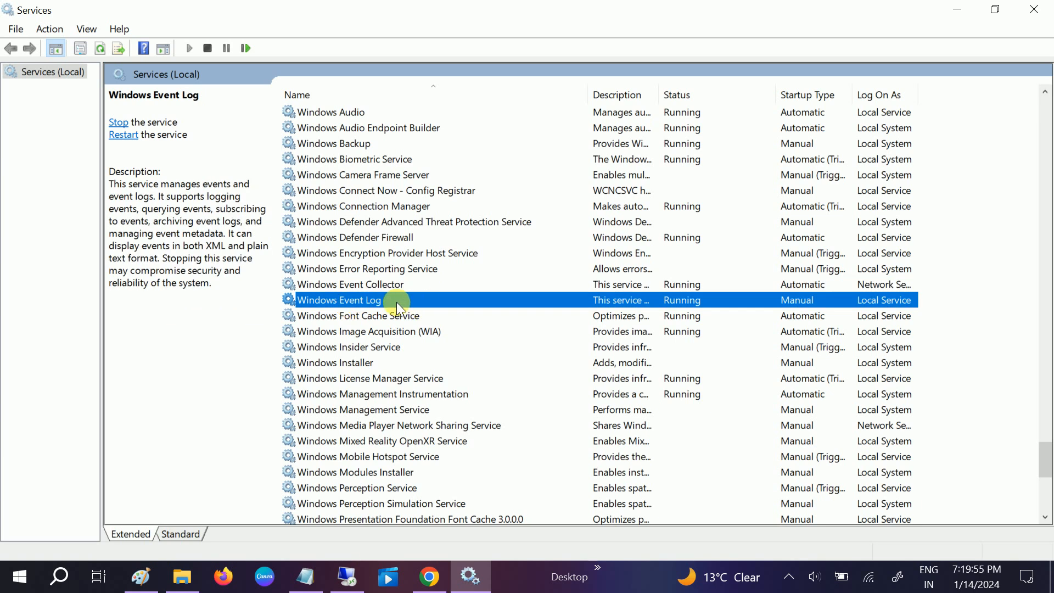
{"action": "double_click", "coordinate": [337, 300]}
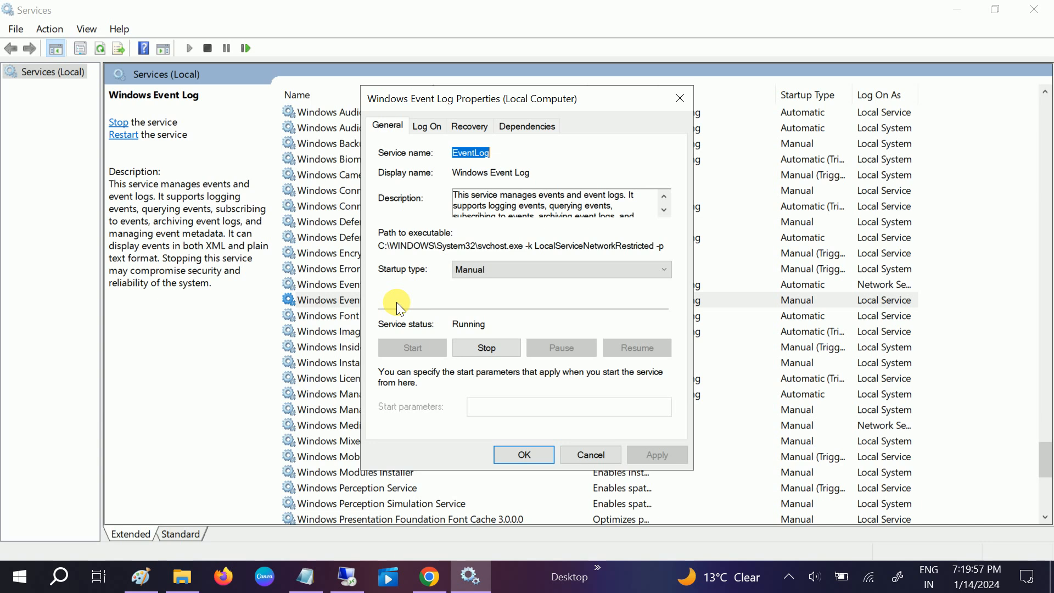
{"action": "left_click", "coordinate": [561, 269]}
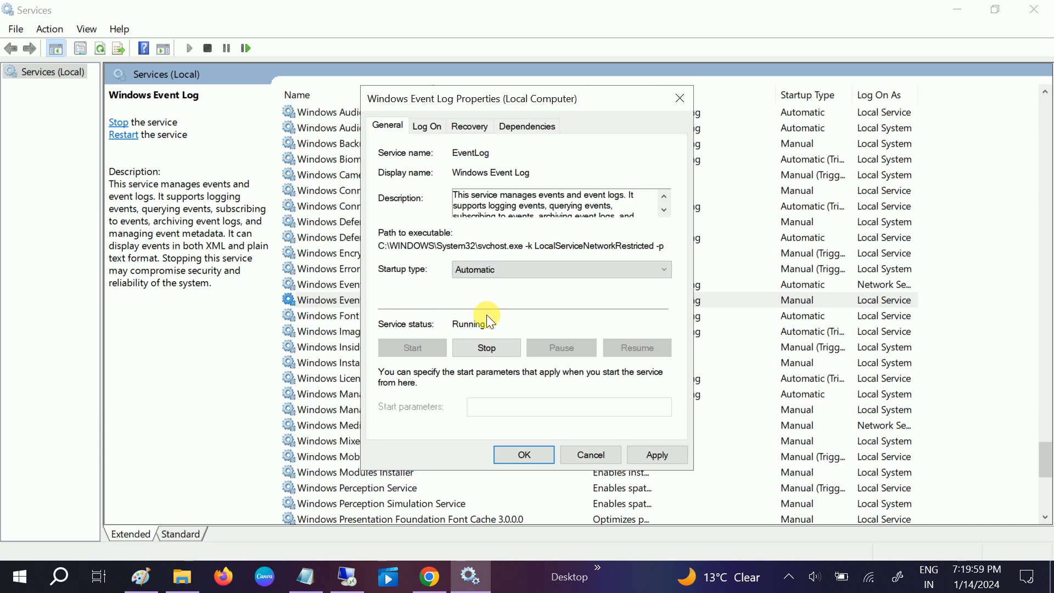
{"action": "double_click", "coordinate": [471, 153]}
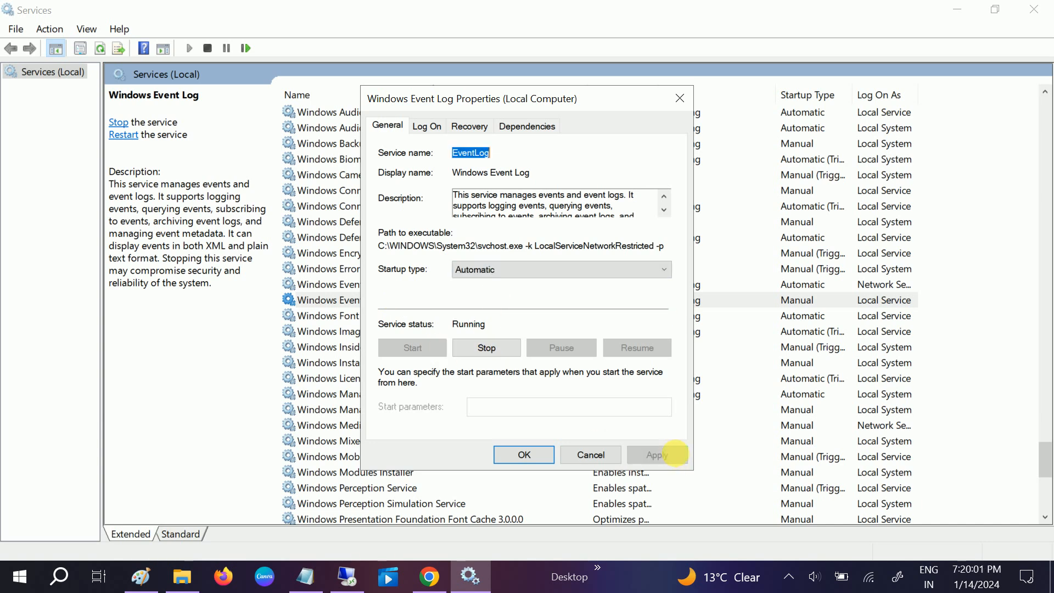
{"action": "left_click", "coordinate": [523, 454]}
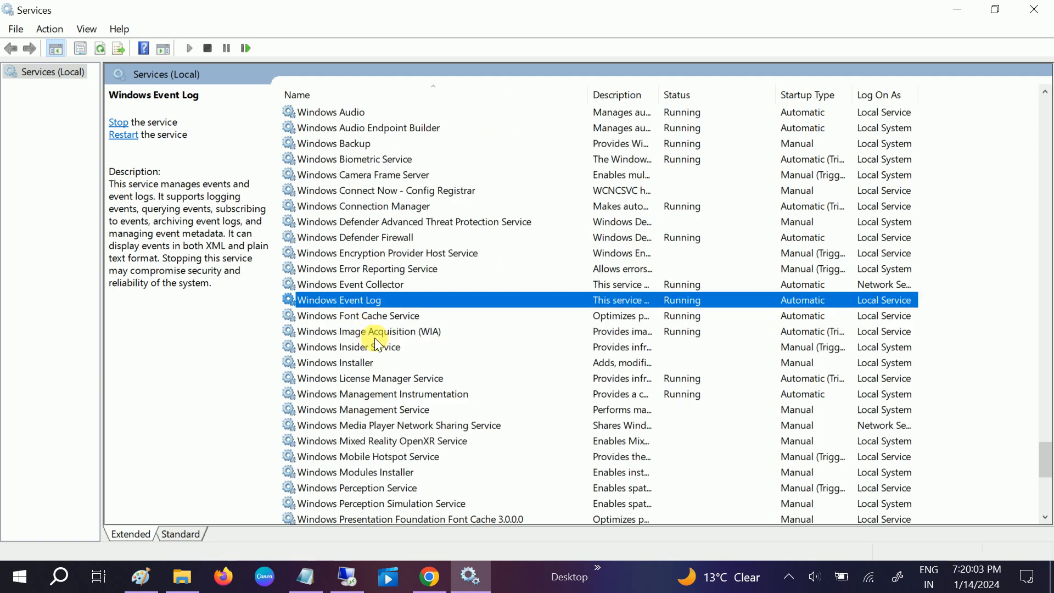
{"action": "mouse_move", "coordinate": [390, 351]}
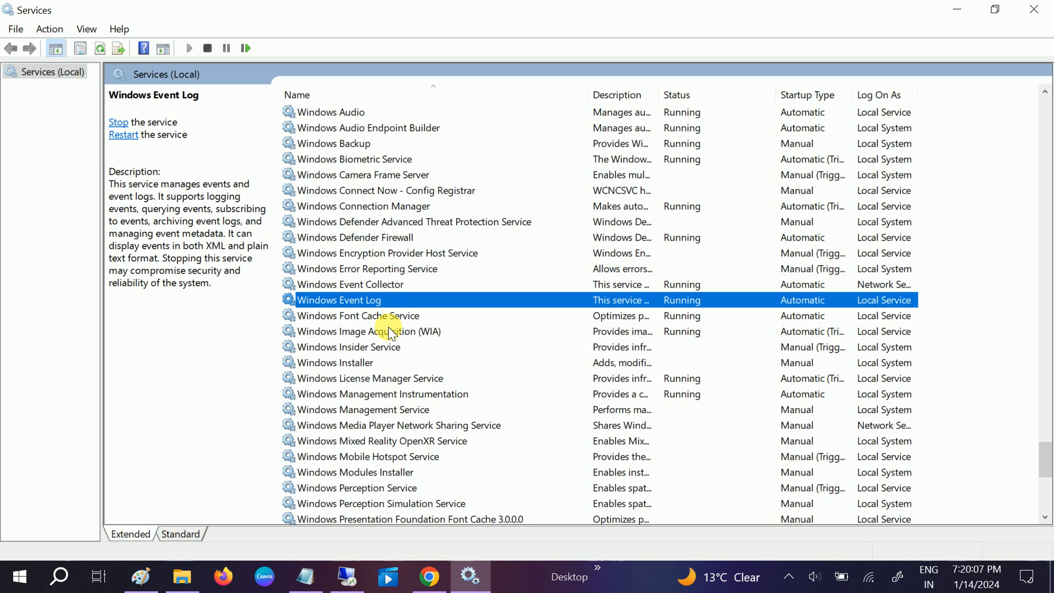
- Search Start for 'check for updates' and open the Troubleshoot page
{"action": "left_click", "coordinate": [18, 575]}
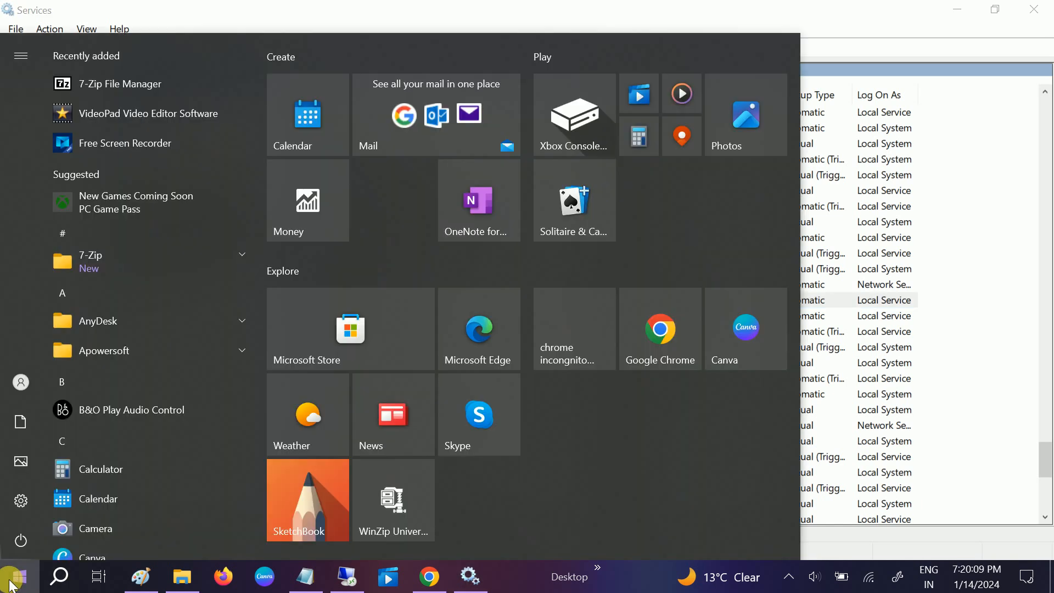
{"action": "left_click", "coordinate": [60, 575]}
{"action": "type", "text": "chec"}
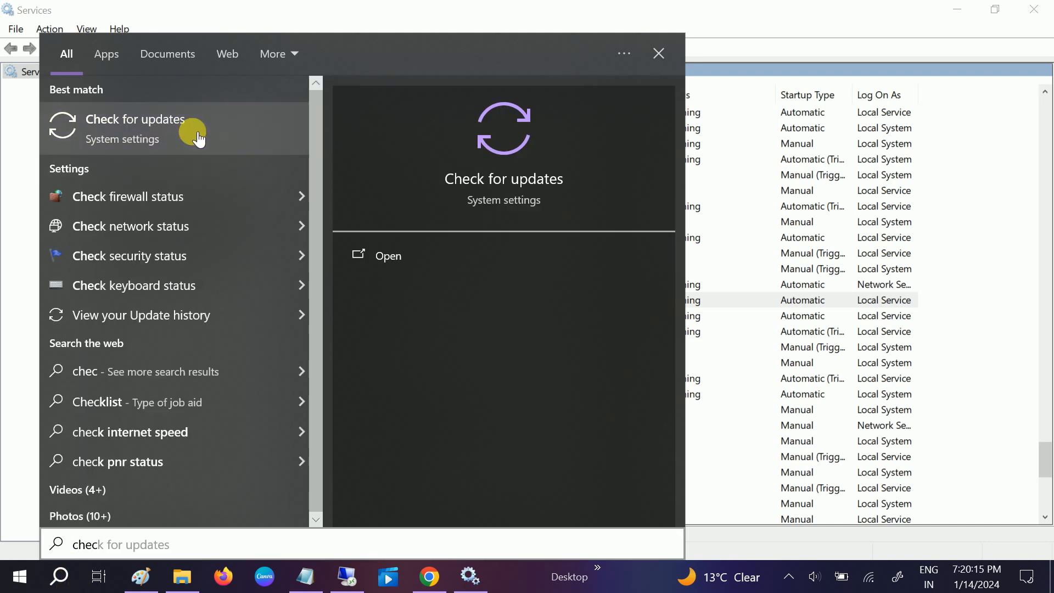
{"action": "left_click", "coordinate": [135, 127]}
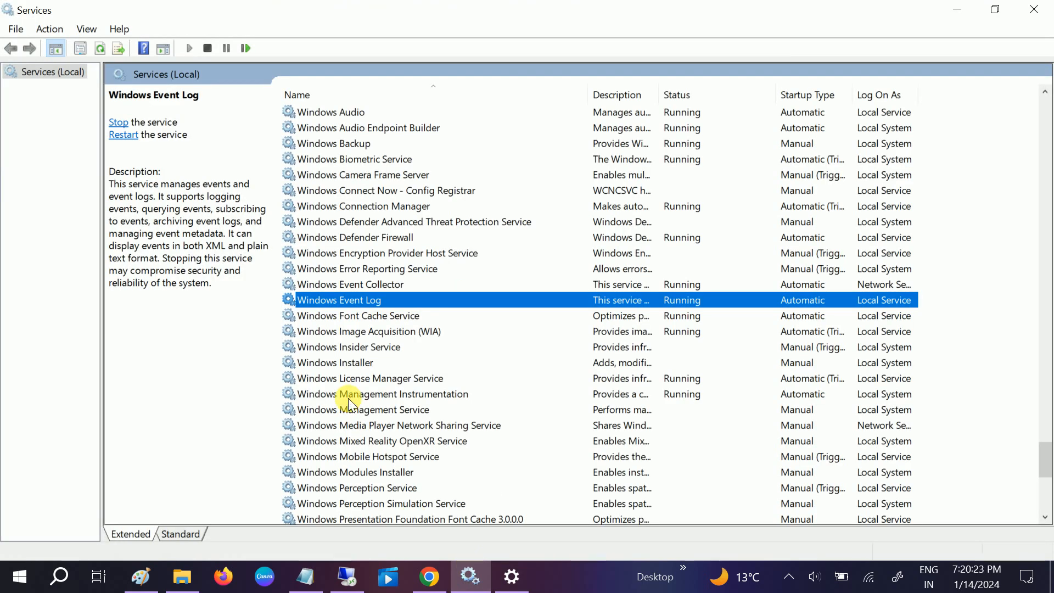
{"action": "mouse_move", "coordinate": [380, 349]}
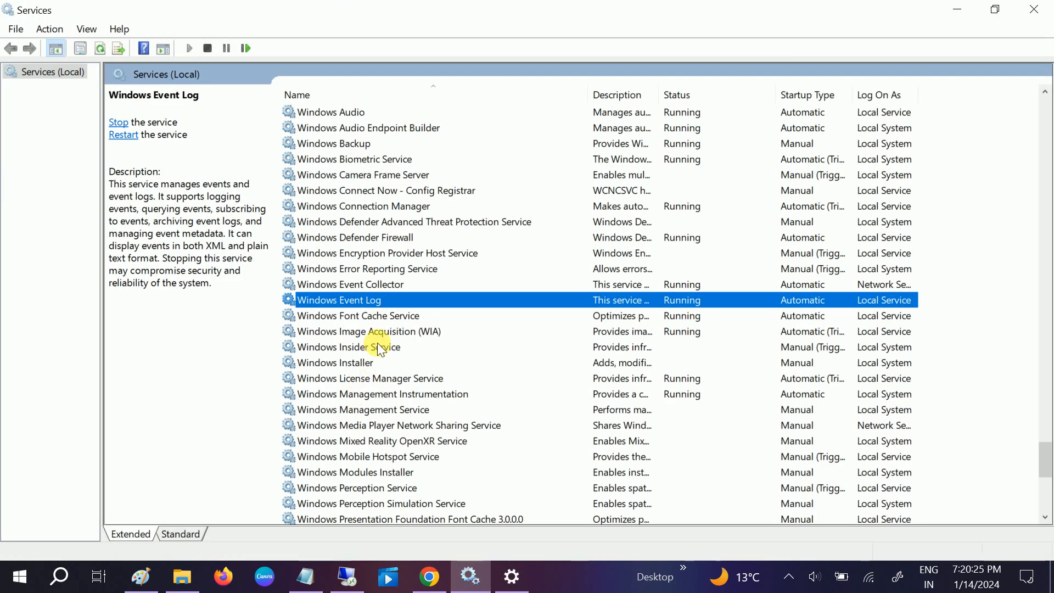
{"action": "mouse_move", "coordinate": [410, 288]}
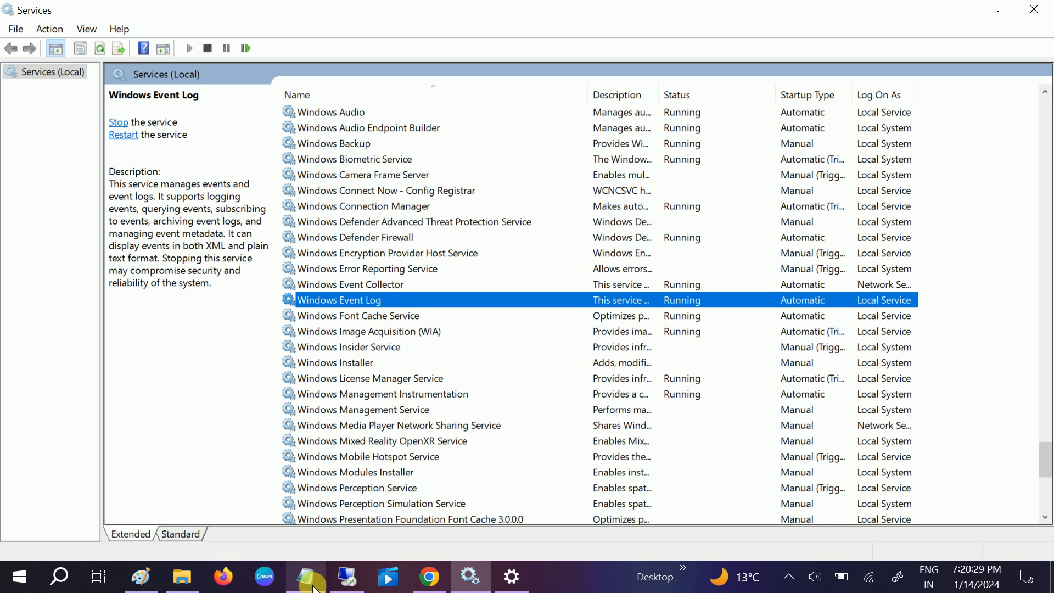
{"action": "left_click", "coordinate": [305, 576]}
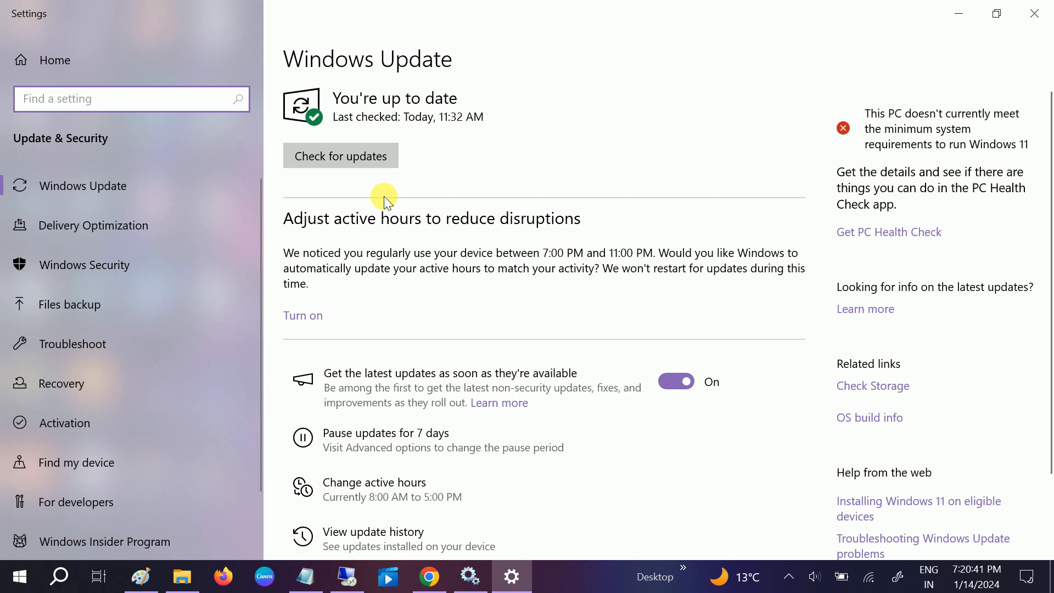
{"action": "scroll", "scroll_direction": "down", "scroll_amount": 3}
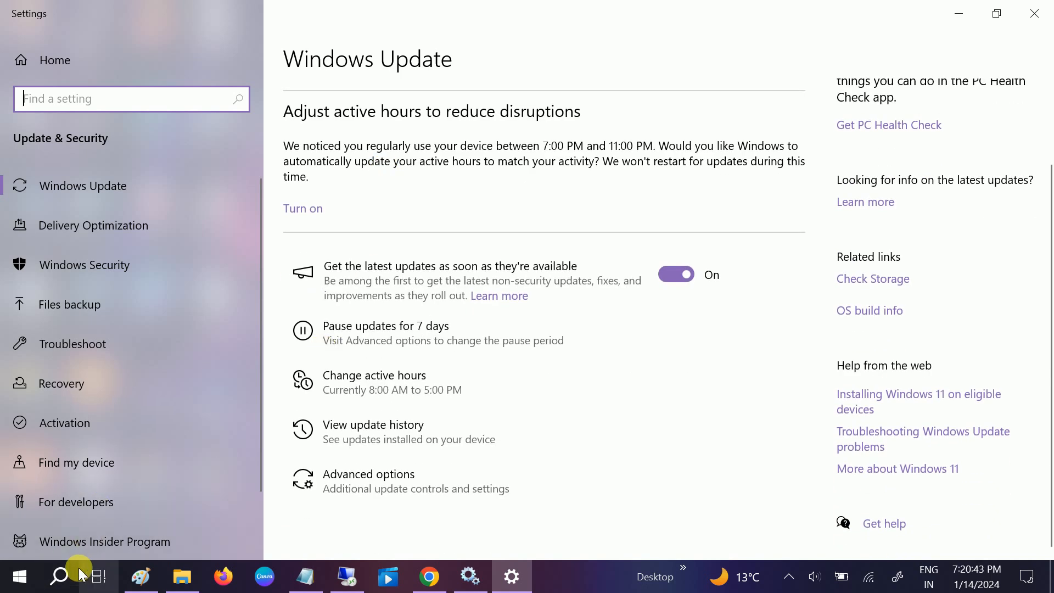
{"action": "mouse_move", "coordinate": [203, 428]}
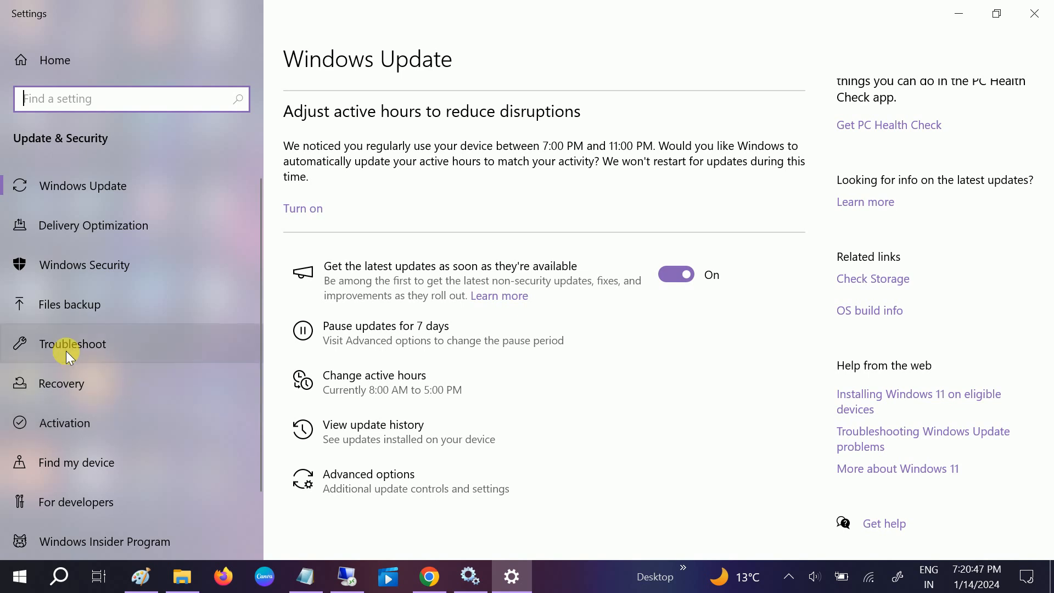
{"action": "left_click", "coordinate": [72, 343]}
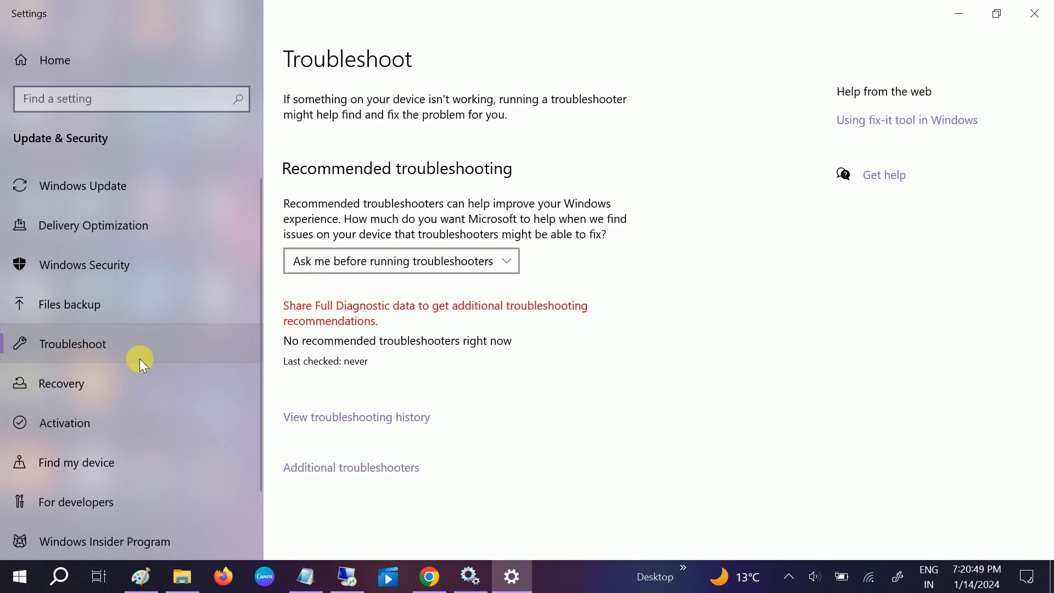
- Run the Windows Update troubleshooter under Additional troubleshooters, then close it once results appear
{"action": "left_click", "coordinate": [350, 467]}
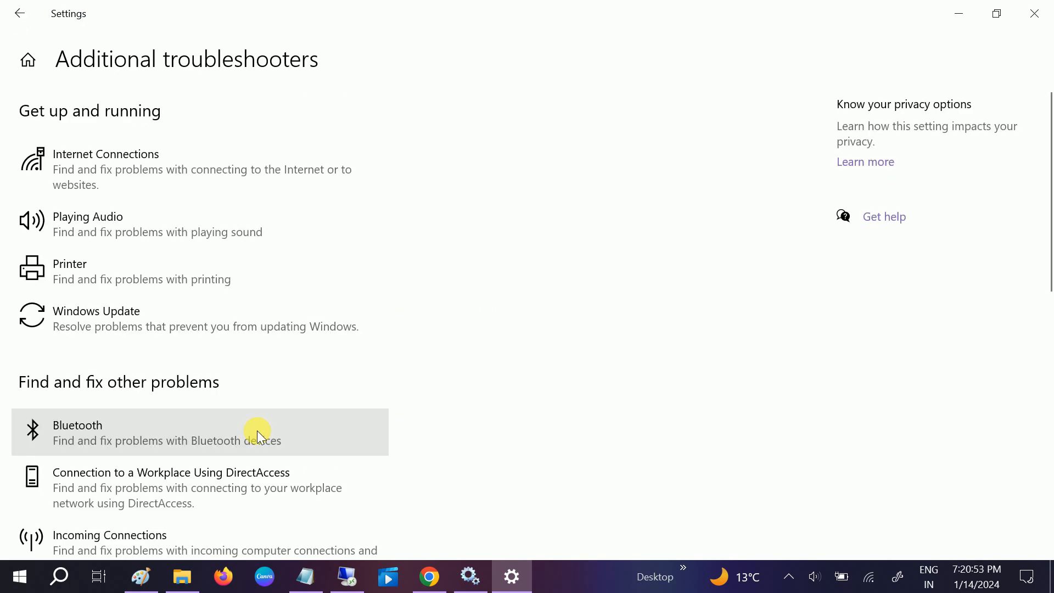
{"action": "left_click", "coordinate": [96, 317]}
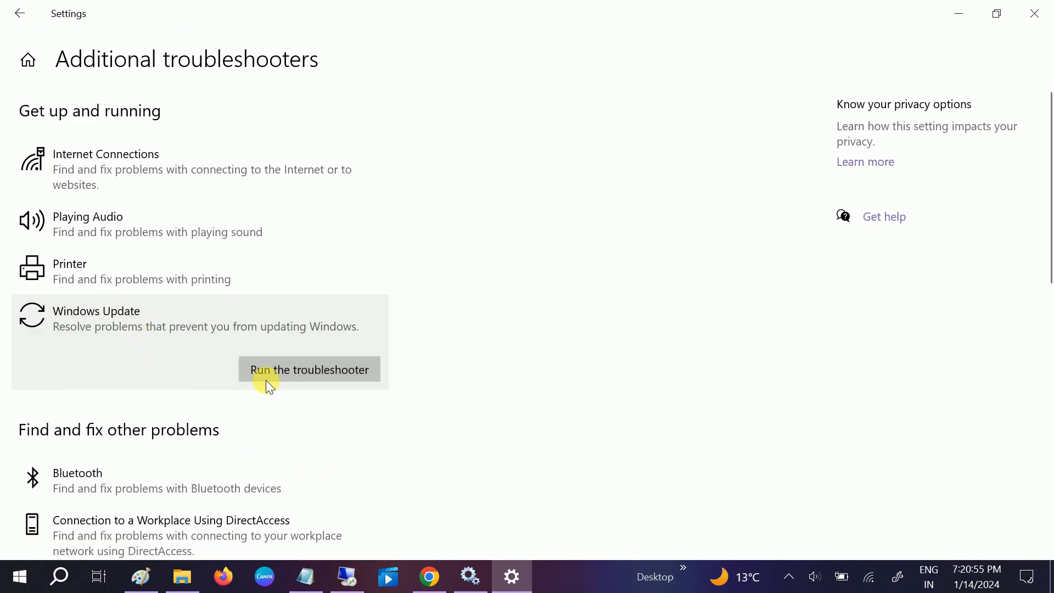
{"action": "mouse_move", "coordinate": [235, 386]}
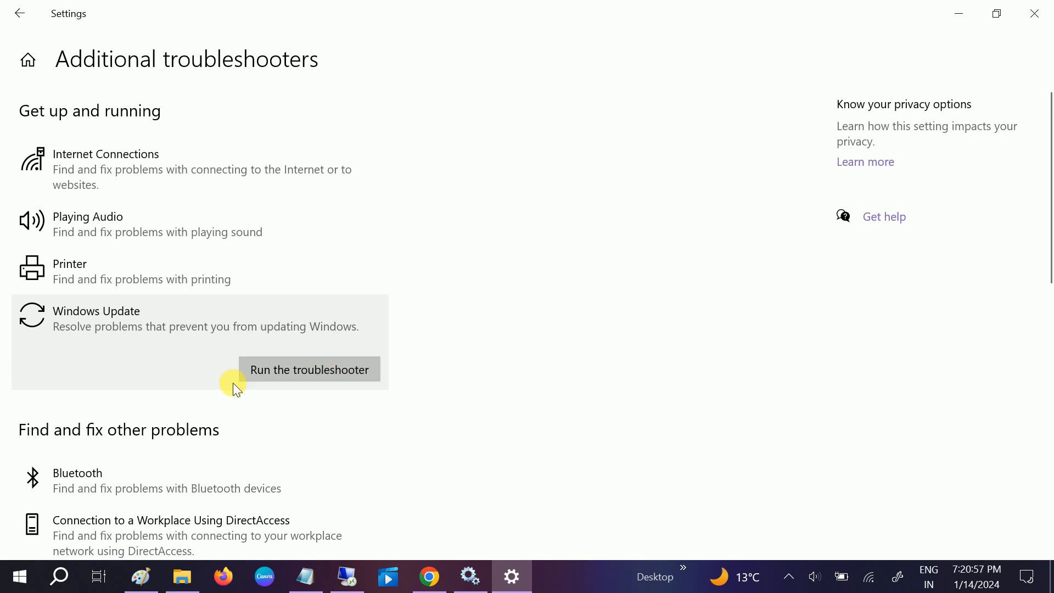
{"action": "left_click", "coordinate": [309, 369]}
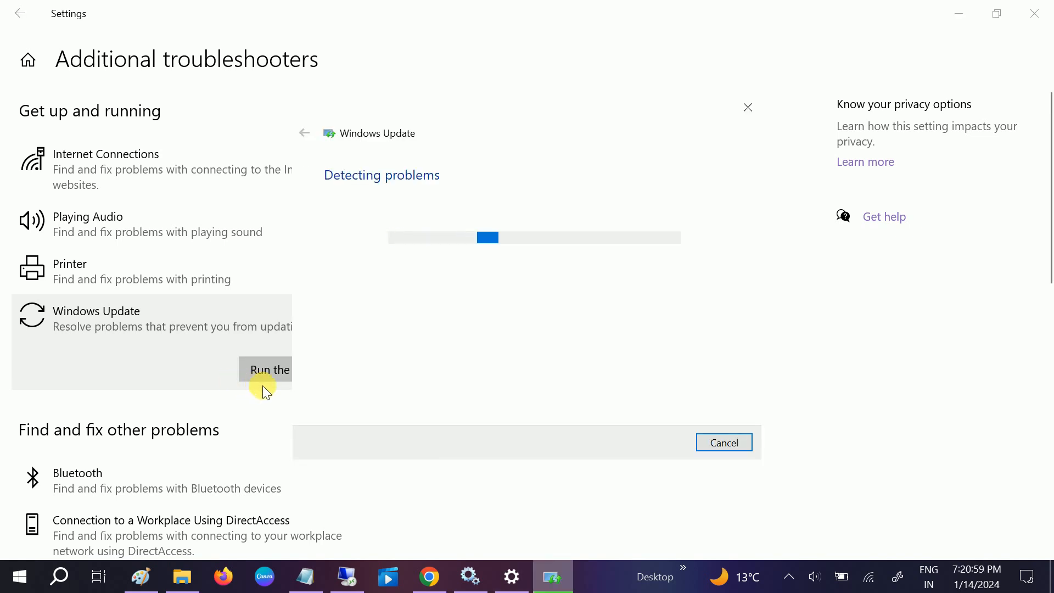
{"action": "mouse_move", "coordinate": [473, 339]}
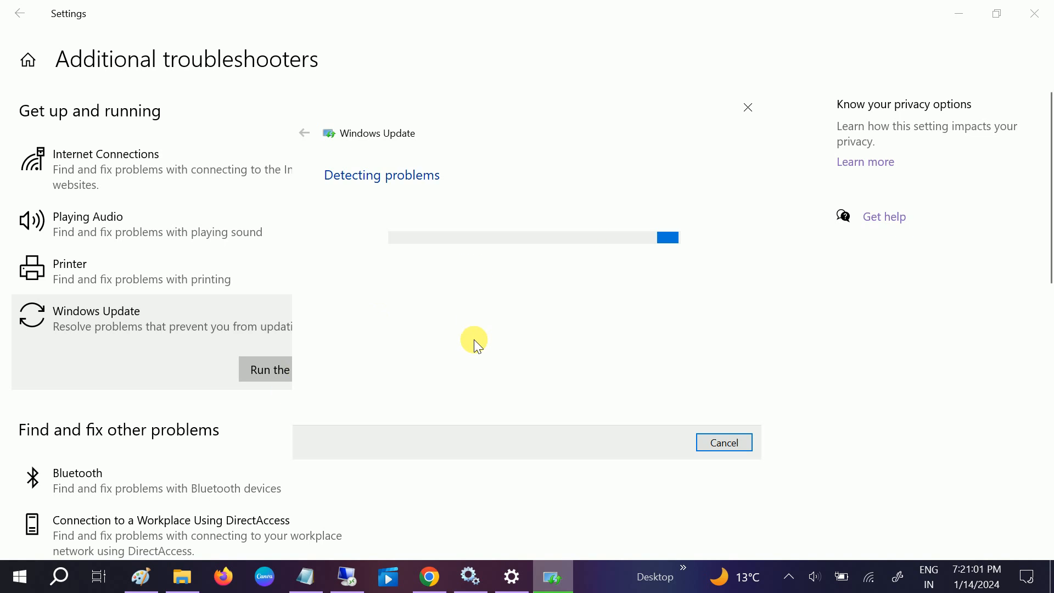
{"action": "left_click", "coordinate": [724, 442]}
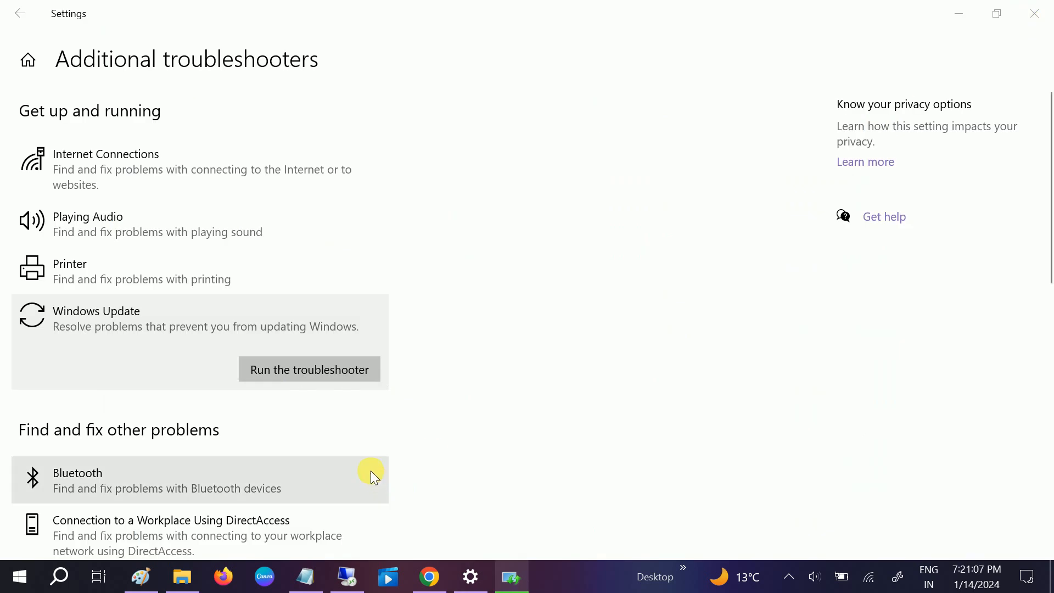
{"action": "left_click", "coordinate": [310, 369]}
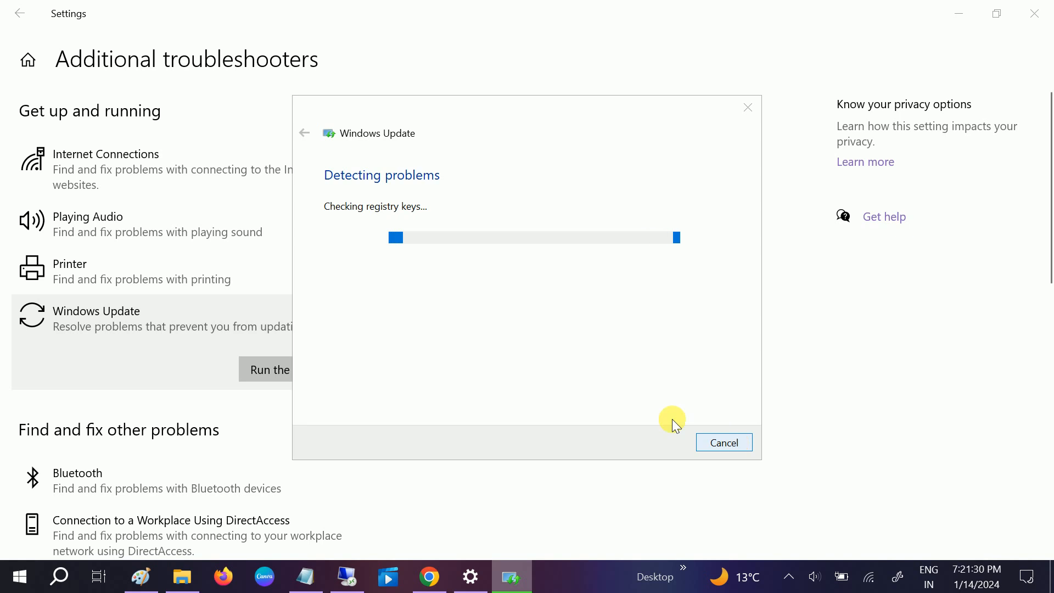
{"action": "mouse_move", "coordinate": [457, 267]}
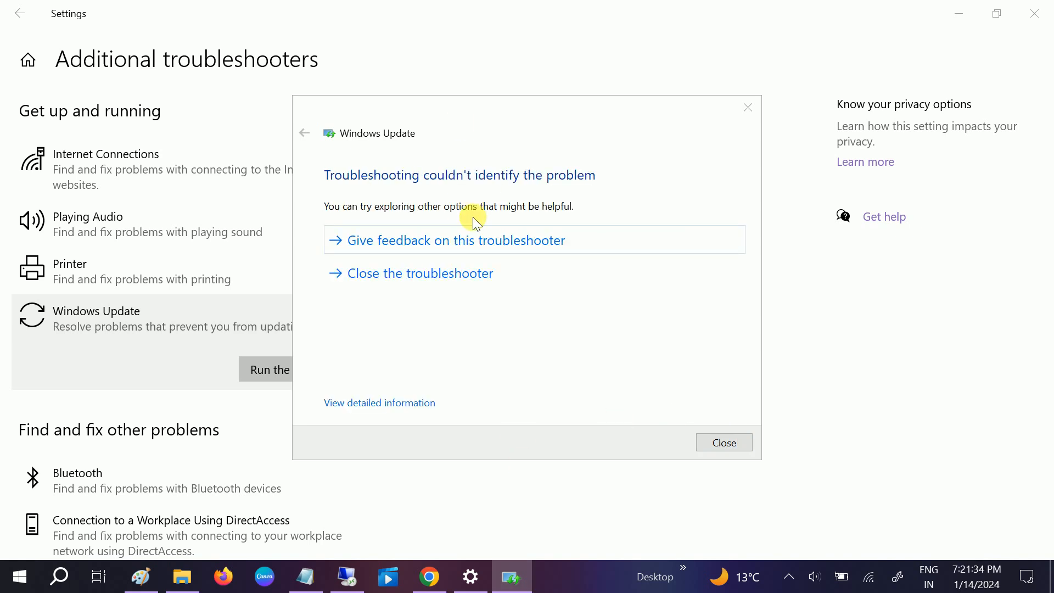
{"action": "left_click", "coordinate": [724, 443]}
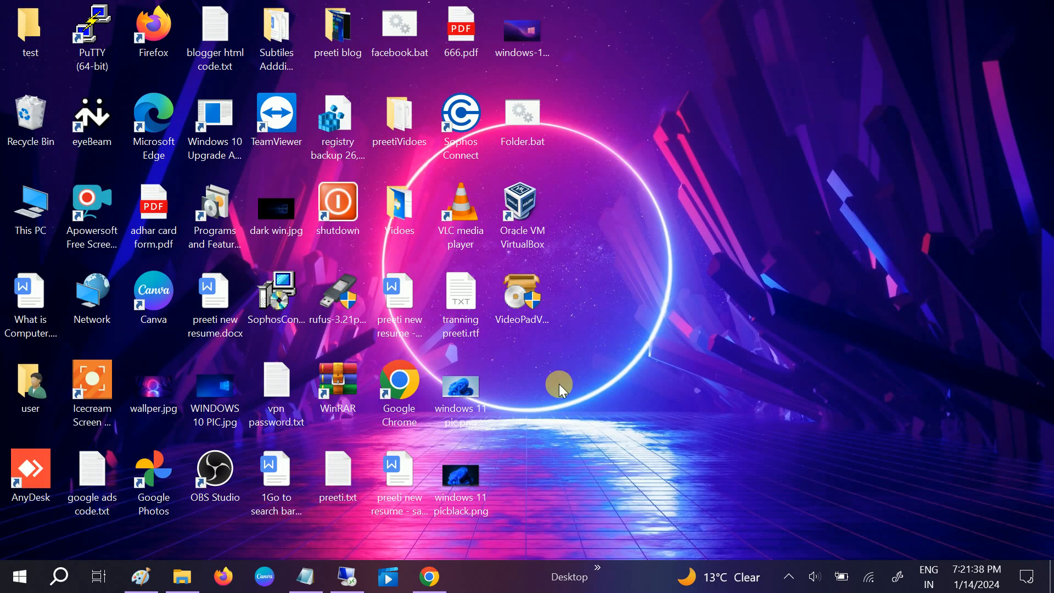
- Bring up the Notepad command list and launch Command Prompt as administrator
{"action": "left_click", "coordinate": [305, 576]}
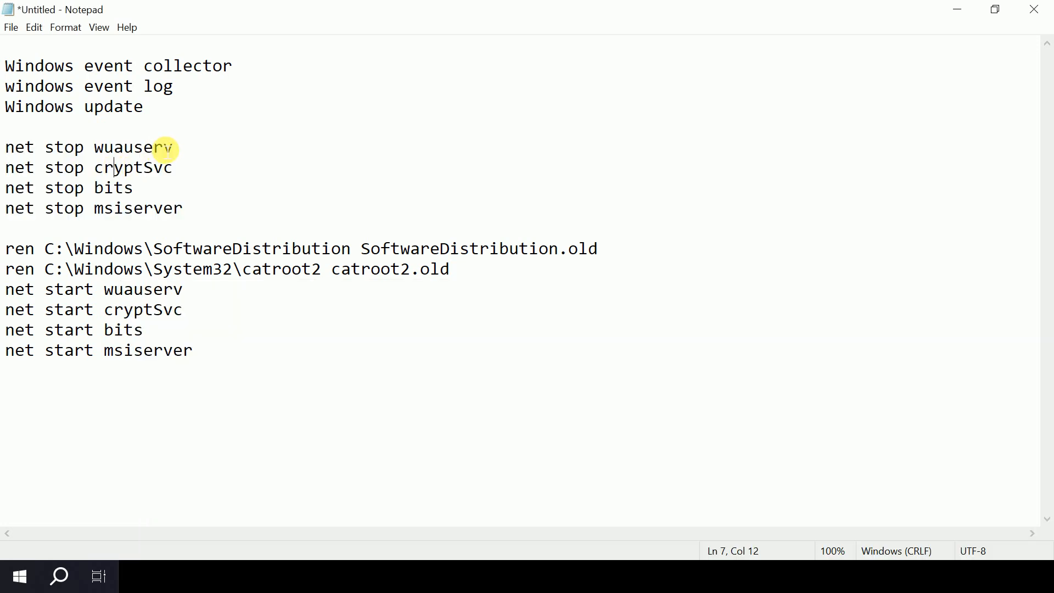
{"action": "right_click", "coordinate": [82, 148]}
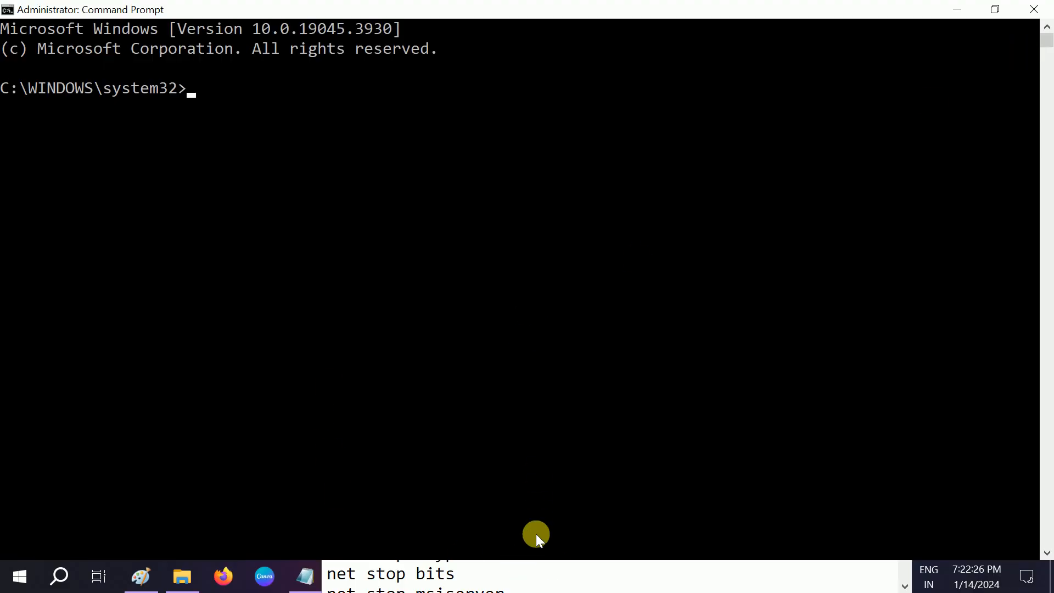
- Run net stop wuauserv in the admin Command Prompt
{"action": "left_click", "coordinate": [303, 575]}
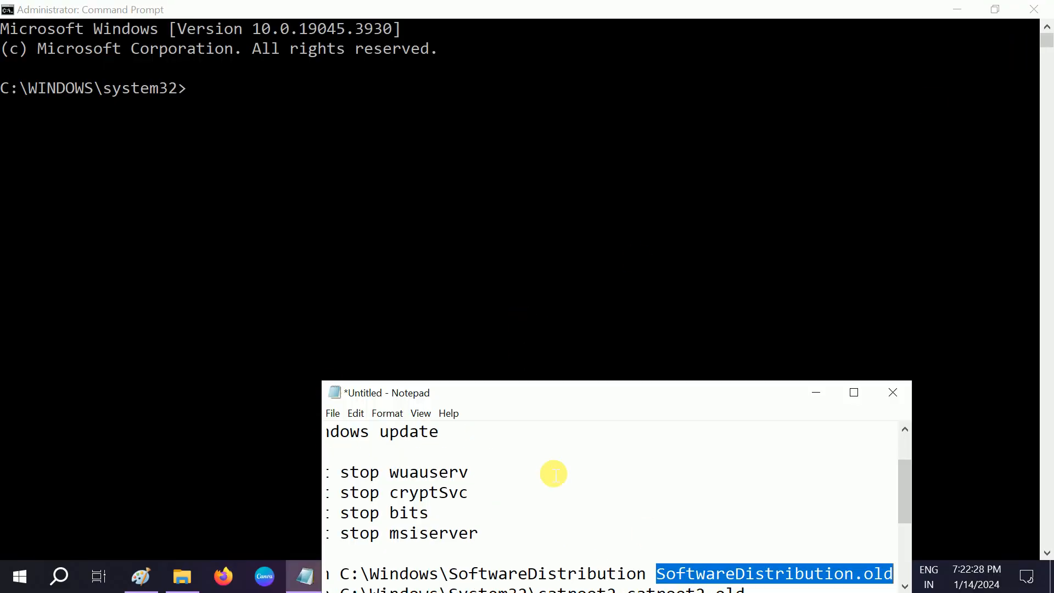
{"action": "left_click", "coordinate": [853, 391]}
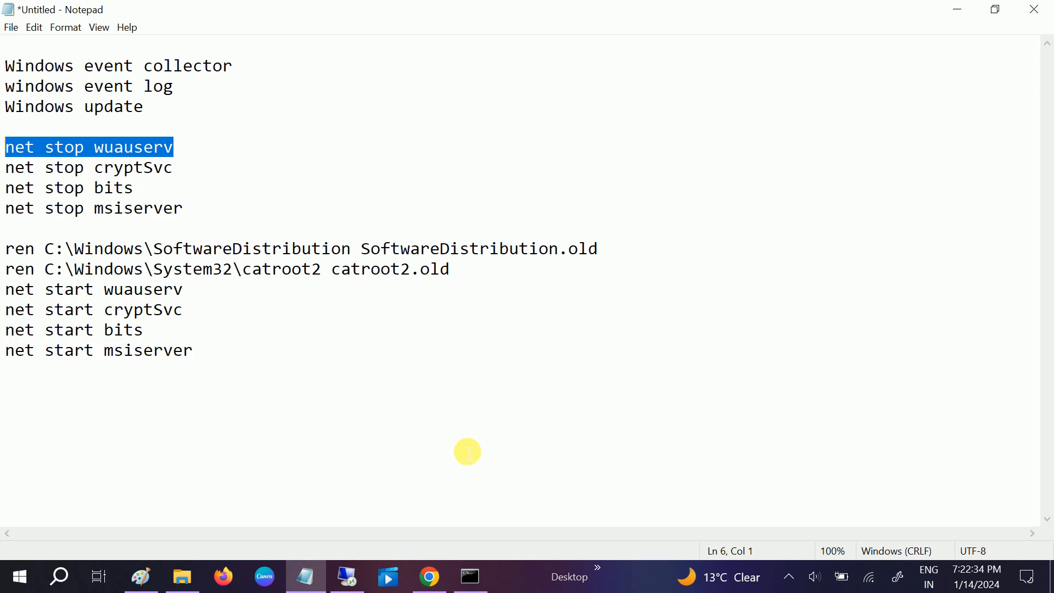
{"action": "left_click", "coordinate": [470, 576]}
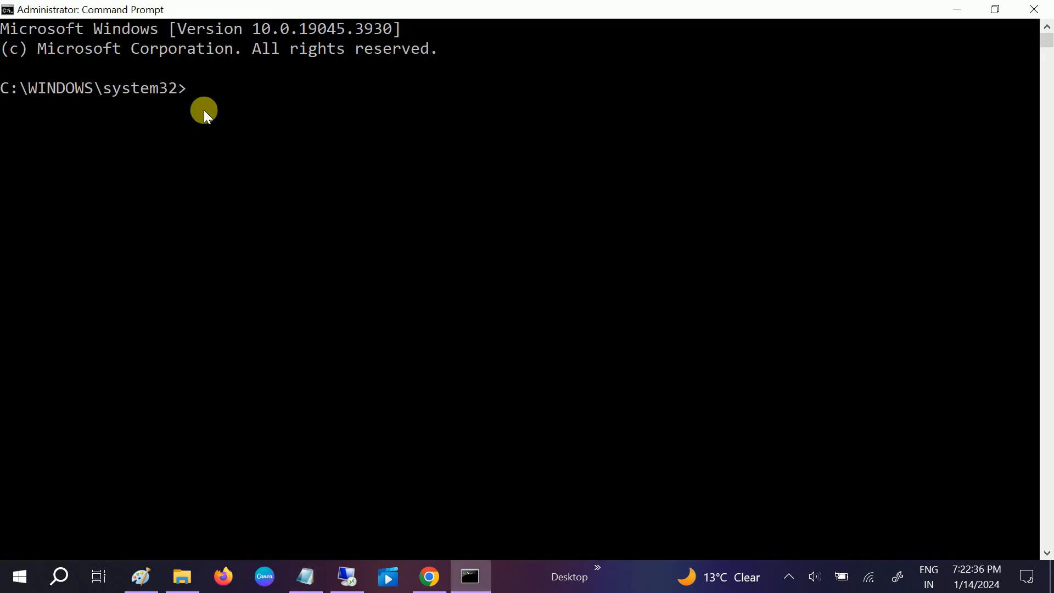
{"action": "type", "text": "net stop wuauserv"}
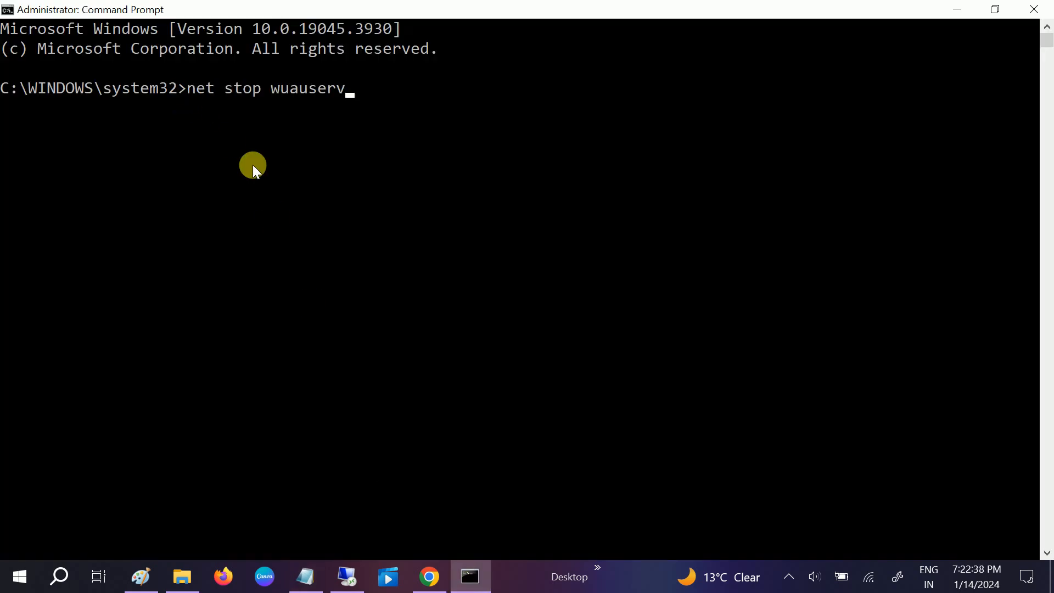
{"action": "key", "text": "Enter"}
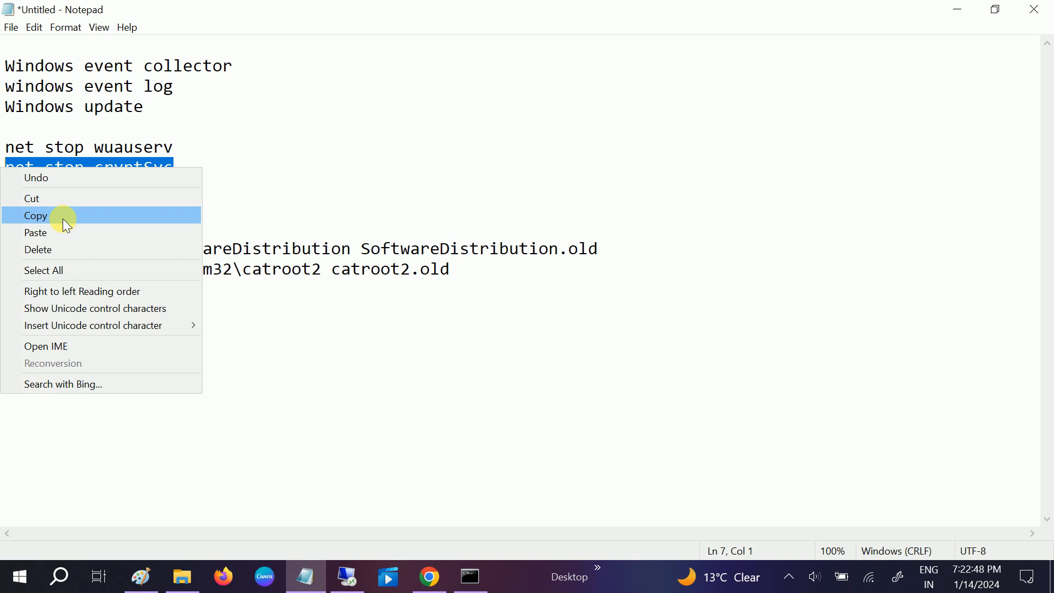
- Run net stop cryptSvc, taken from the Notepad command list
{"action": "left_click", "coordinate": [469, 576]}
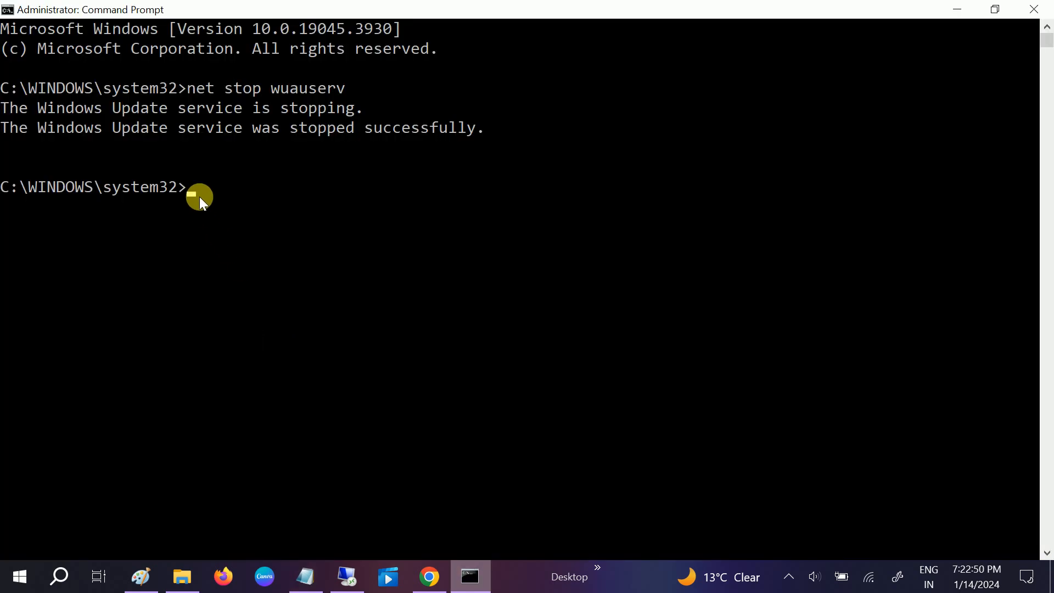
{"action": "type", "text": "net stop cryptSvc"}
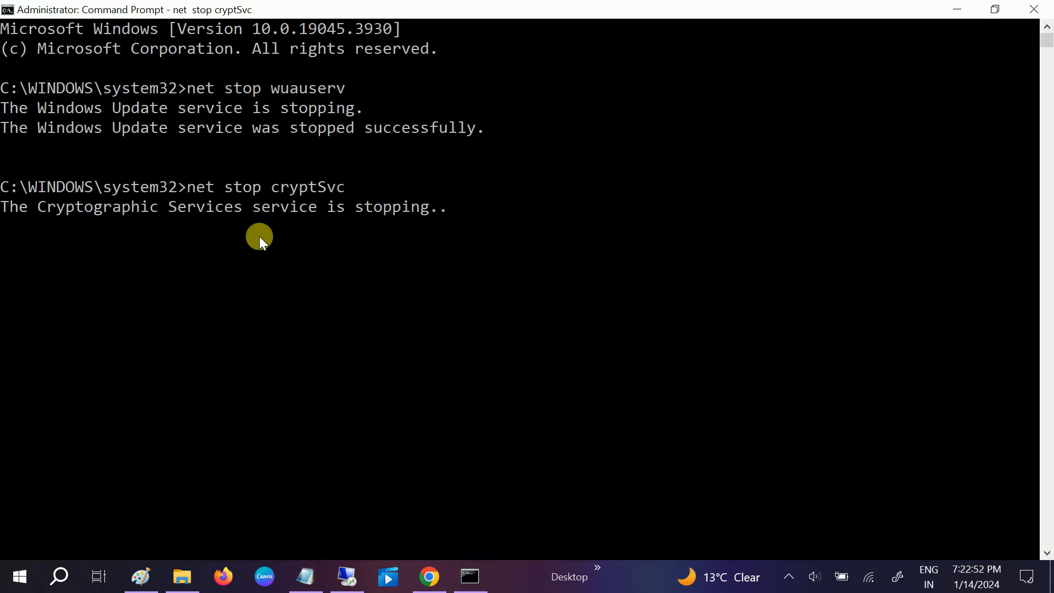
{"action": "left_click", "coordinate": [306, 577]}
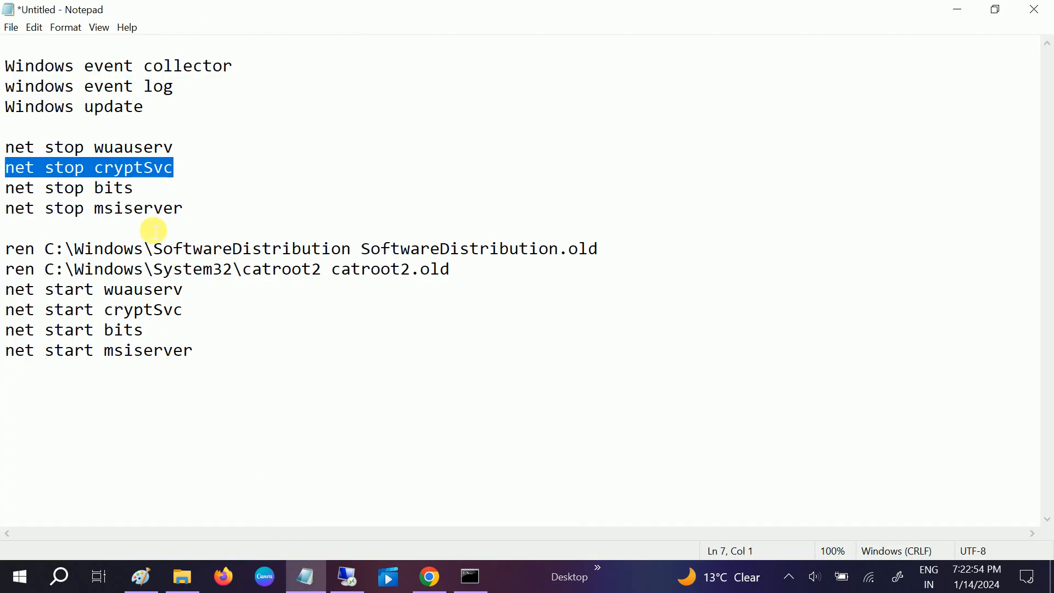
{"action": "right_click", "coordinate": [44, 188]}
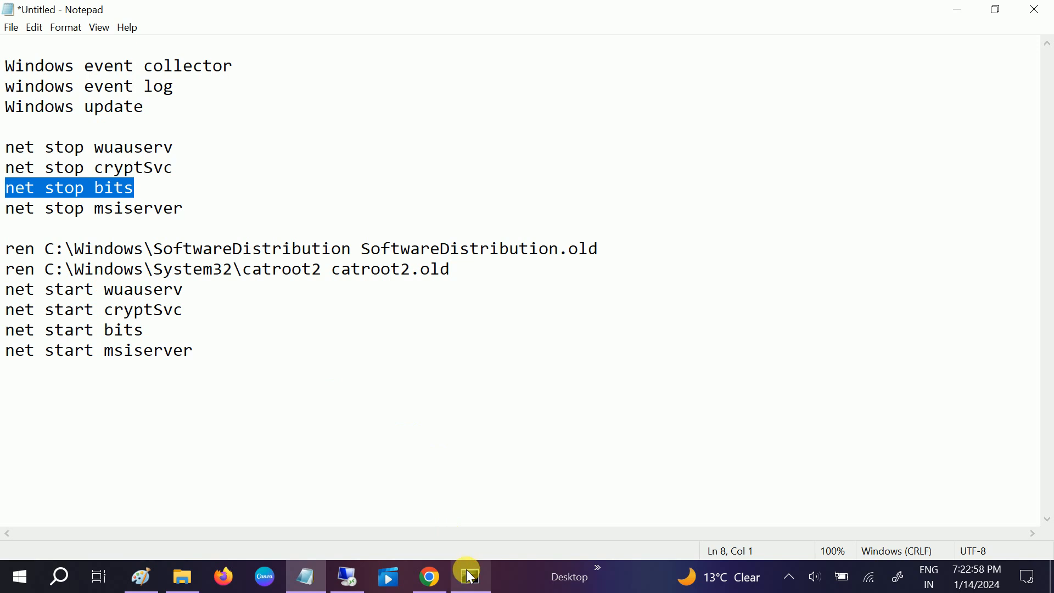
{"action": "left_click", "coordinate": [469, 576]}
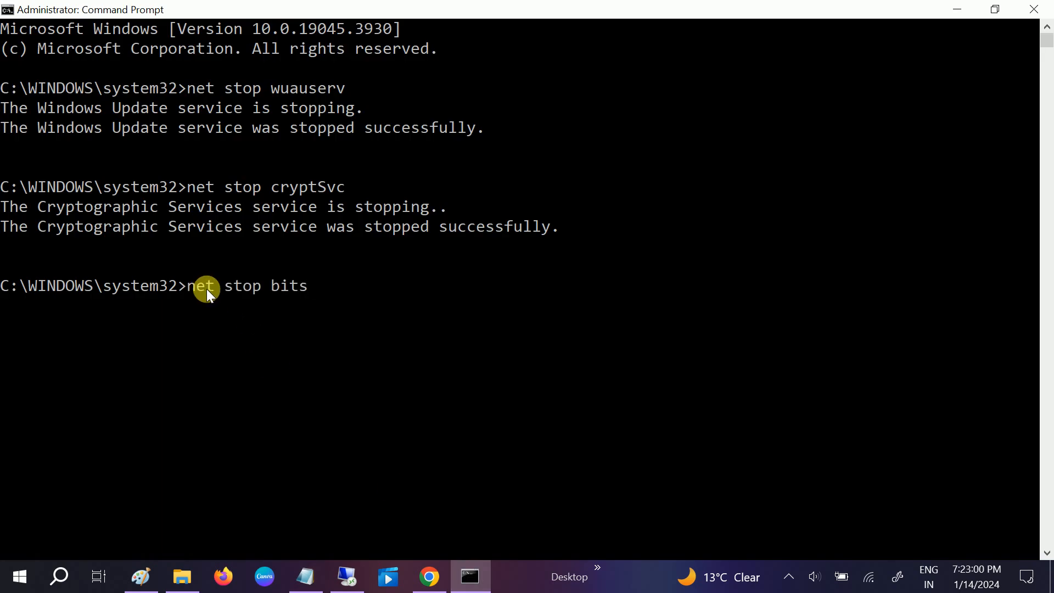
{"action": "key", "text": "Enter"}
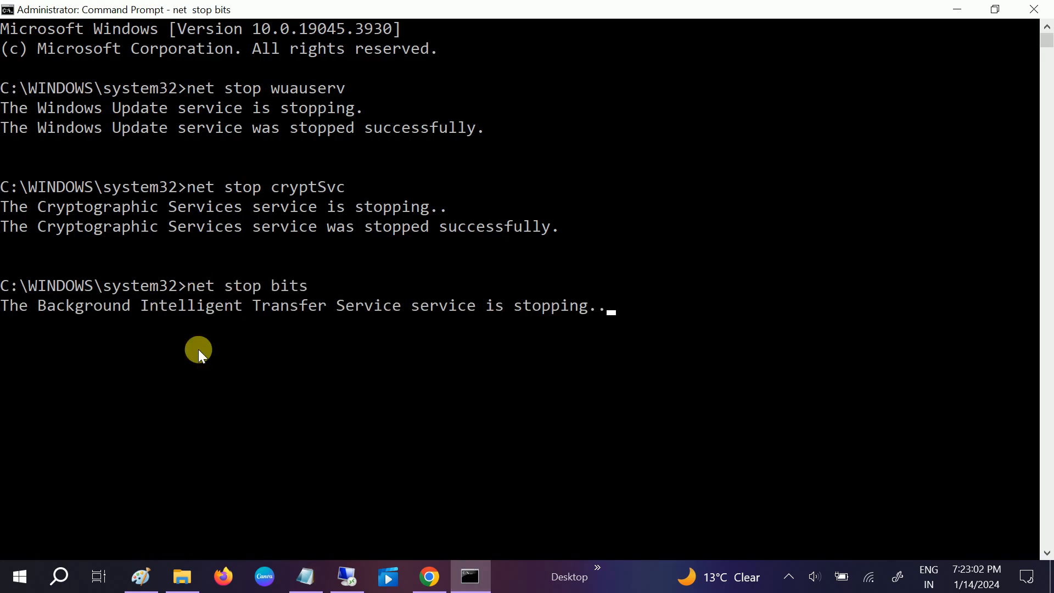
- Enter net stop bits from the Notepad list in Command Prompt
{"action": "left_click", "coordinate": [306, 576]}
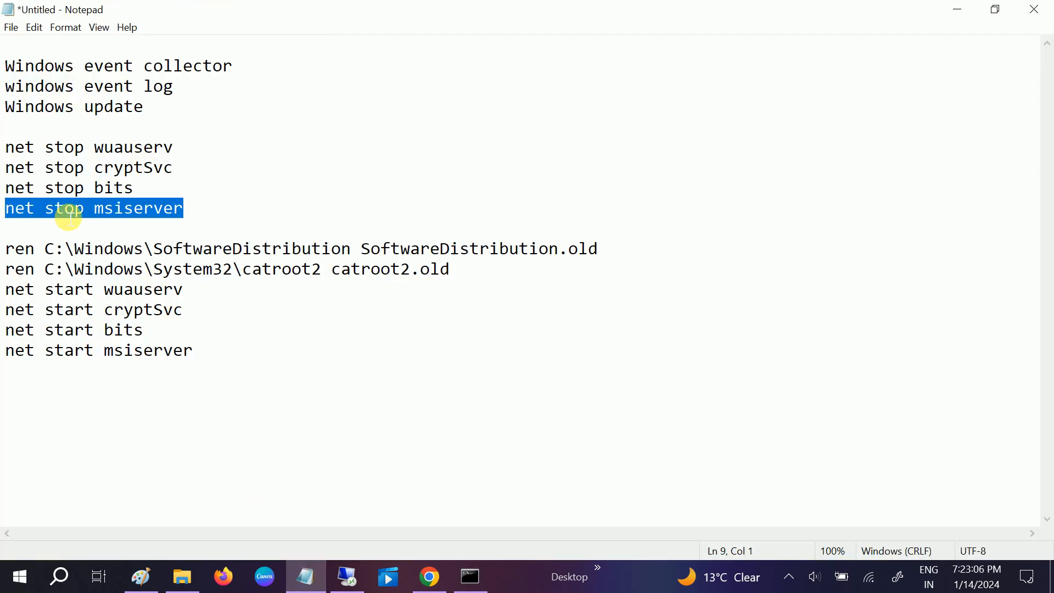
{"action": "right_click", "coordinate": [68, 215]}
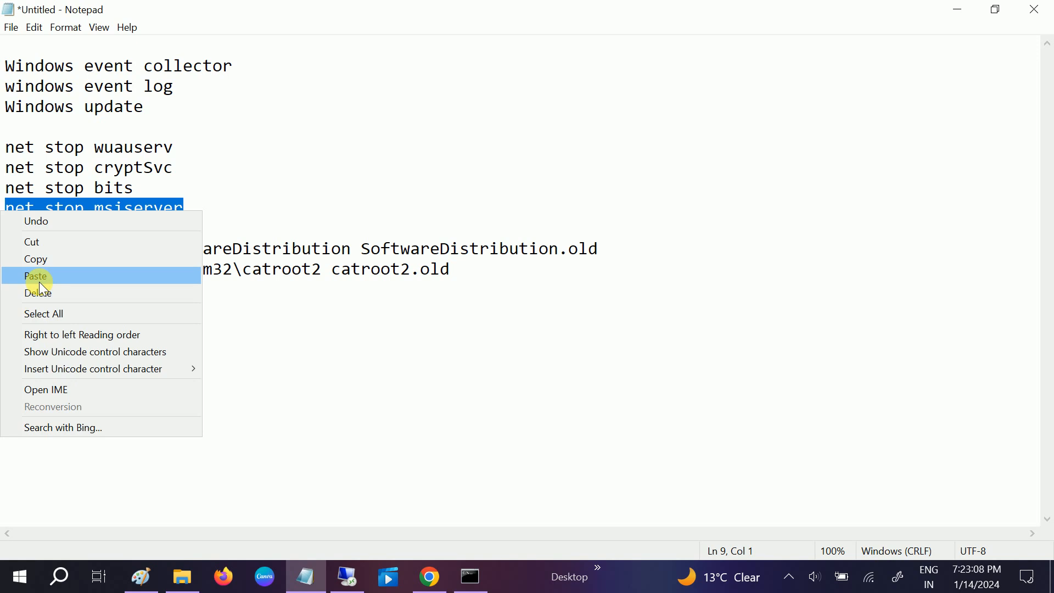
{"action": "left_click", "coordinate": [36, 276]}
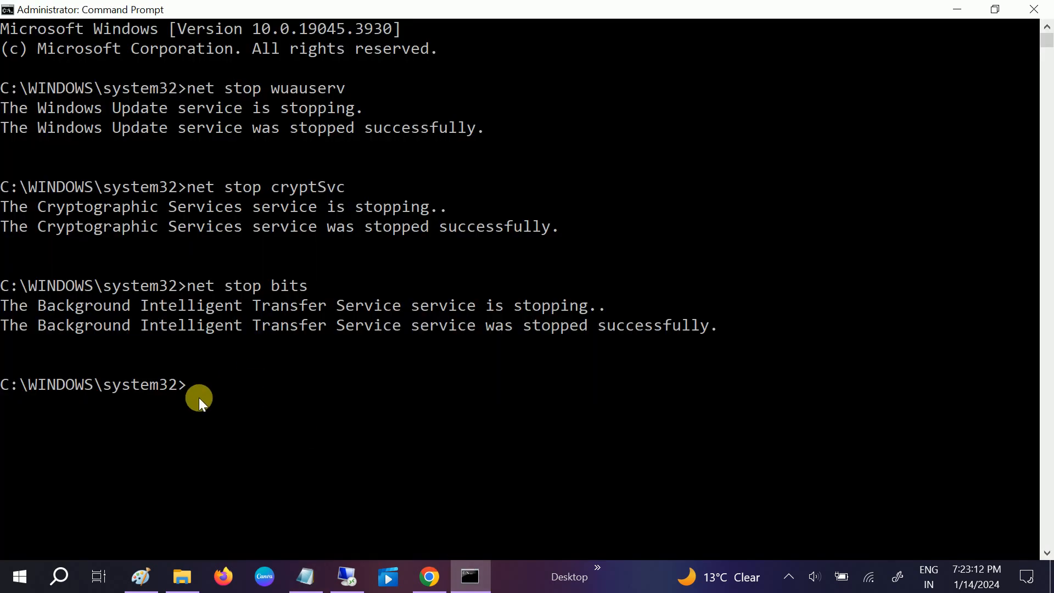
{"action": "type", "text": "net stop bits"}
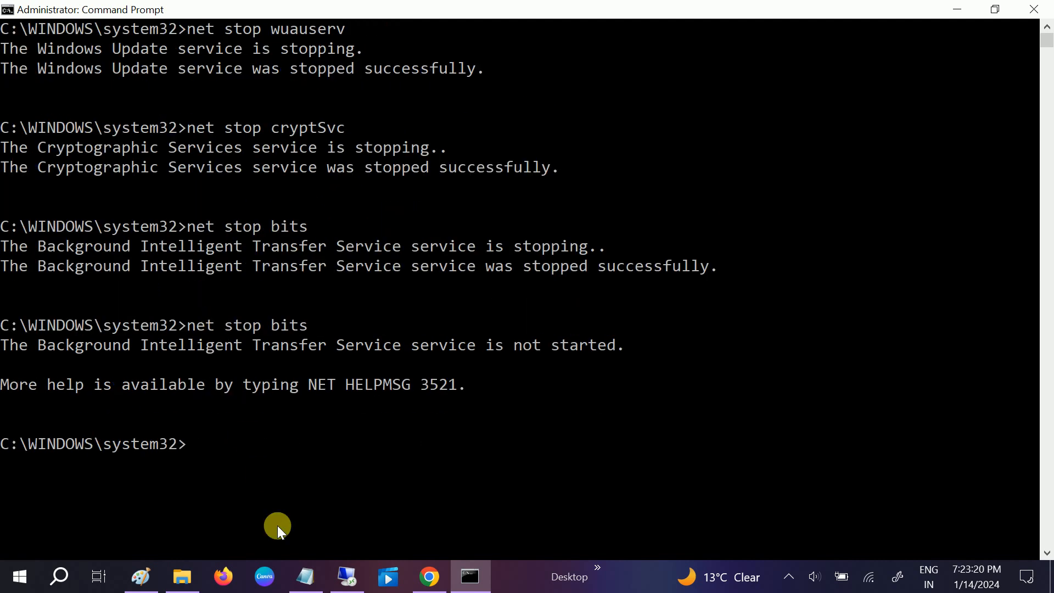
- Copy the net start lines from Notepad and enter net start cryptSvc and msiserver
{"action": "left_click", "coordinate": [305, 576]}
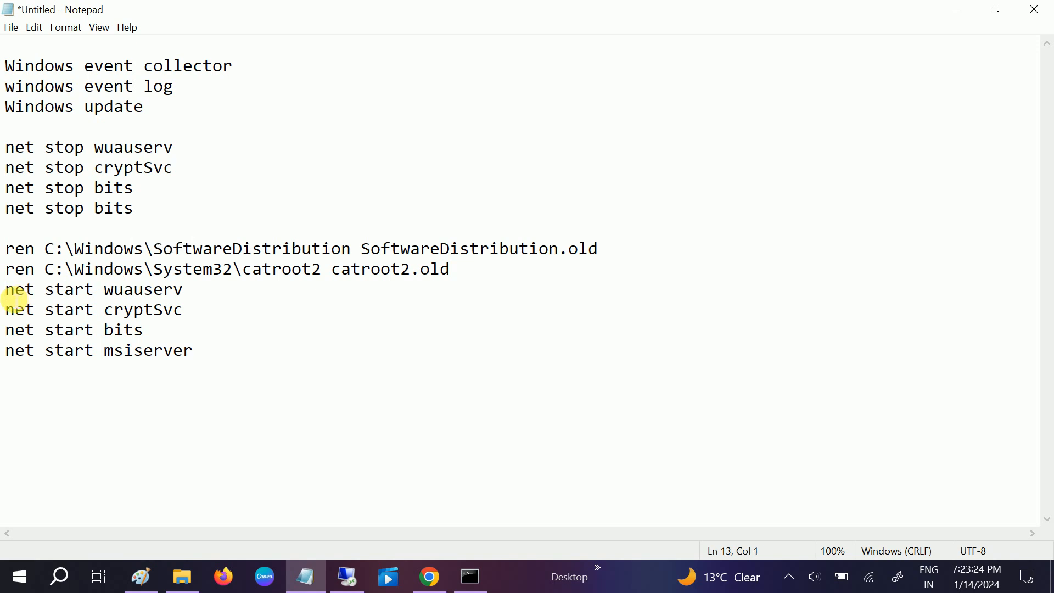
{"action": "left_click_drag", "start_coordinate": [282, 269], "coordinate": [450, 269]}
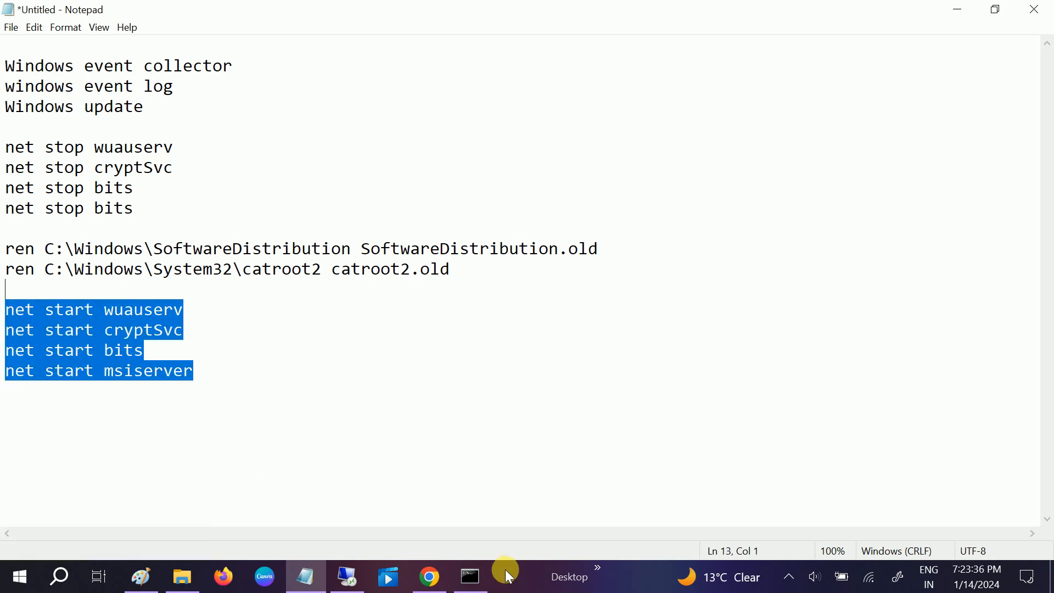
{"action": "left_click", "coordinate": [469, 576]}
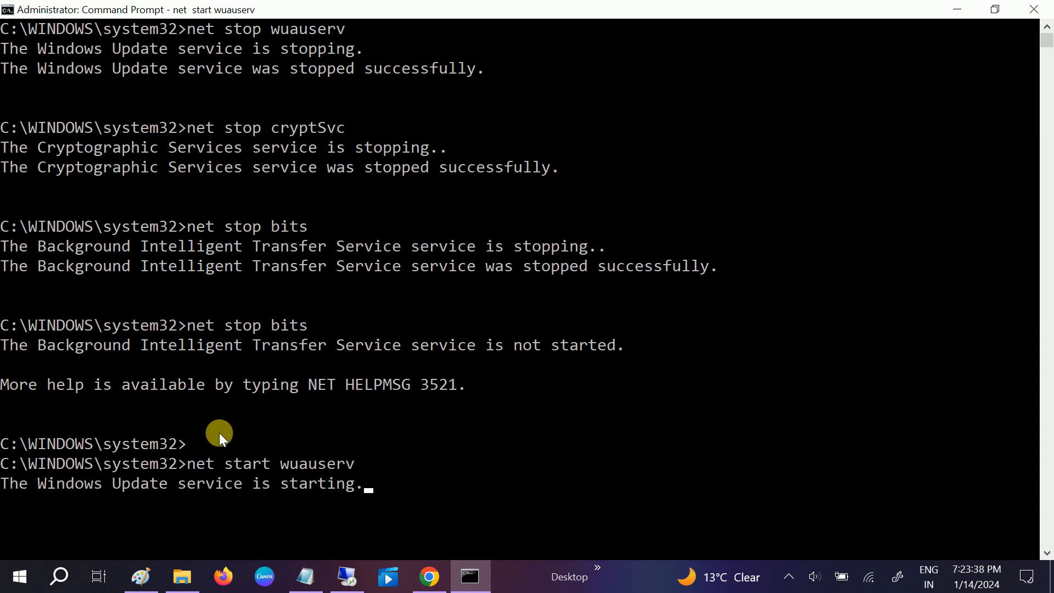
{"action": "type", "text": "net start cryptSvc"}
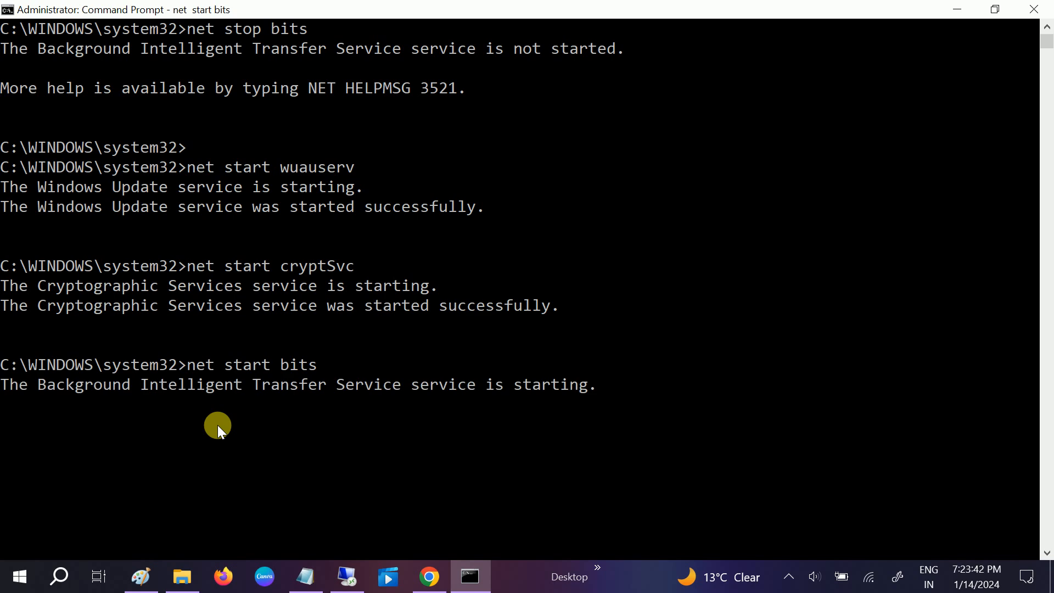
{"action": "type", "text": "net start msiserver"}
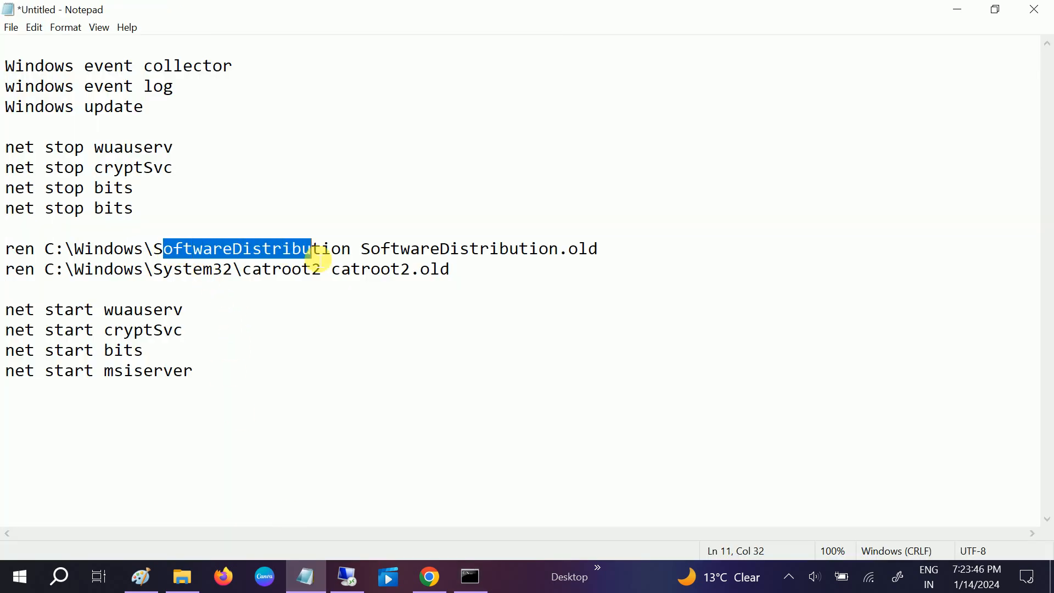
{"action": "double_click", "coordinate": [275, 270]}
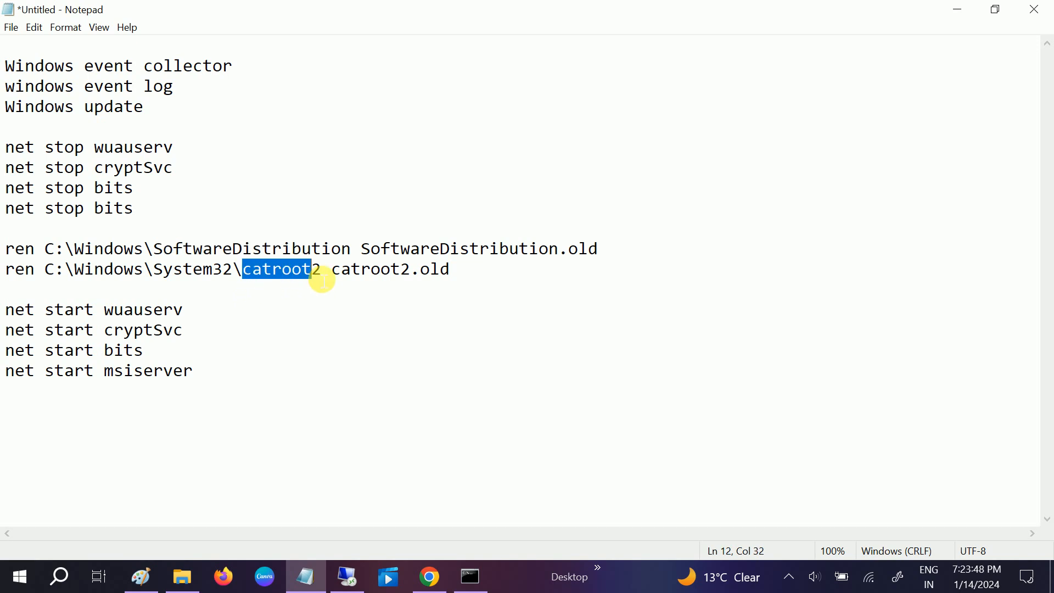
{"action": "double_click", "coordinate": [435, 269]}
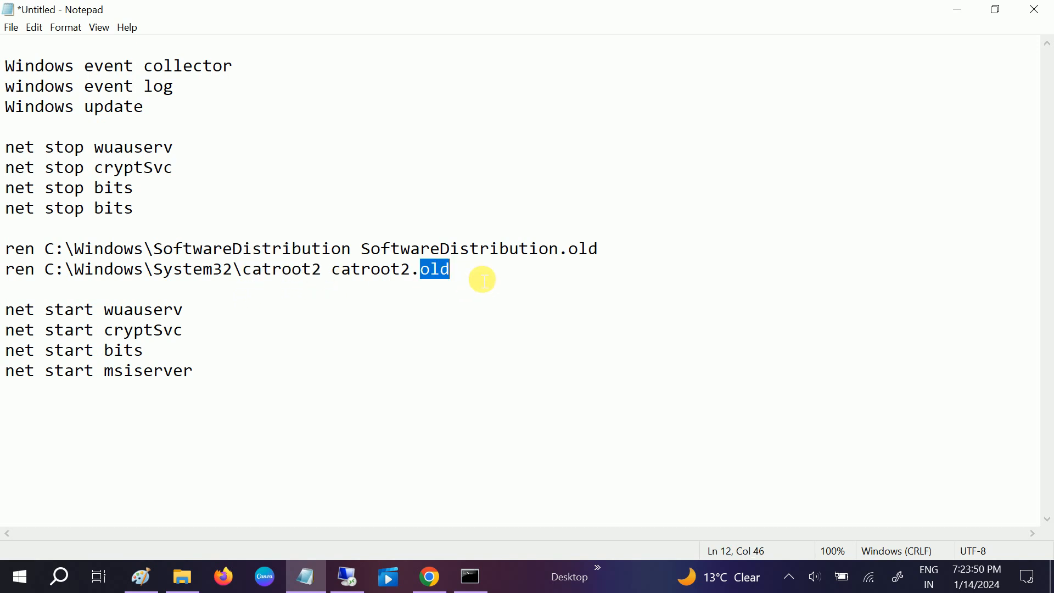
{"action": "left_click", "coordinate": [469, 576]}
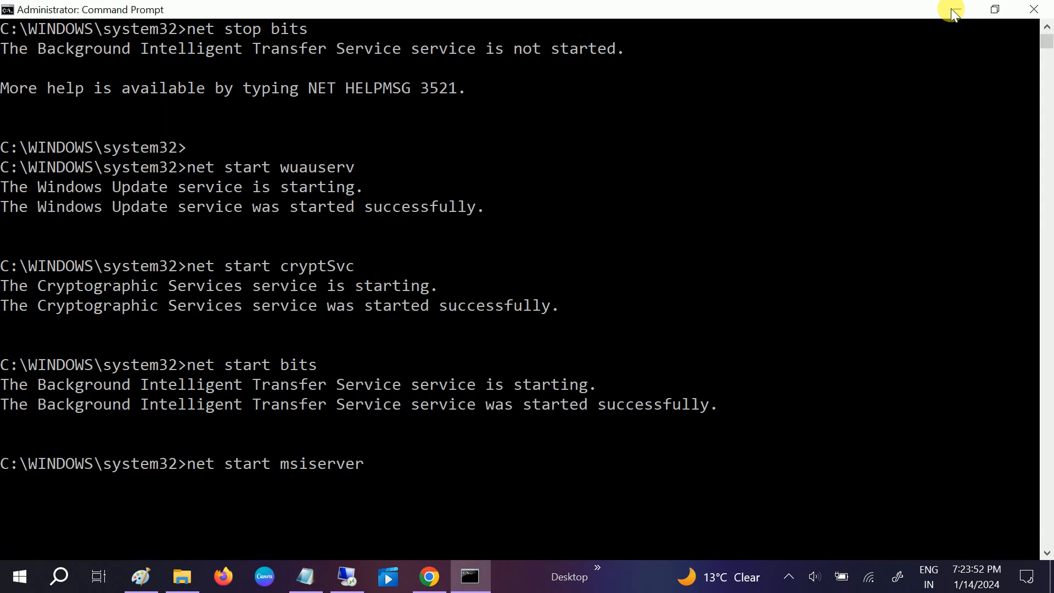